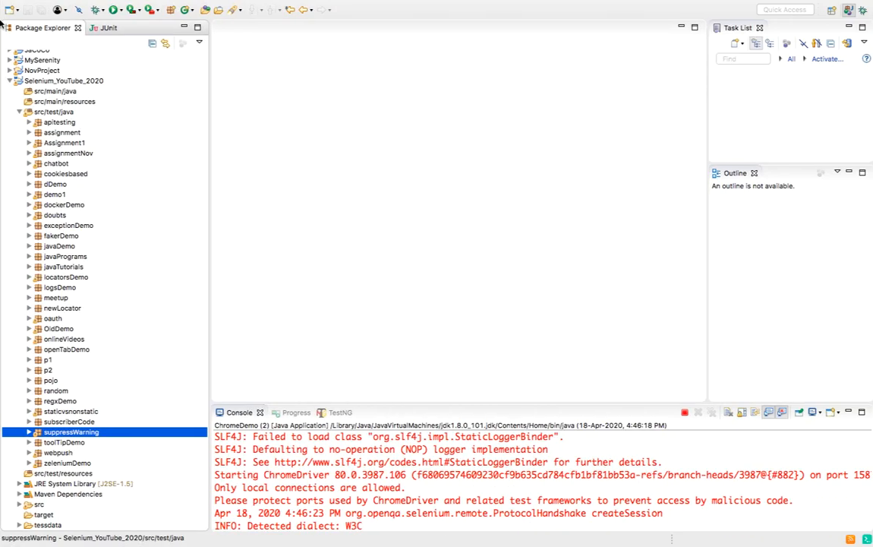
Step: Select src/test/java and remove all terminated launches to empty the console
click(55, 112)
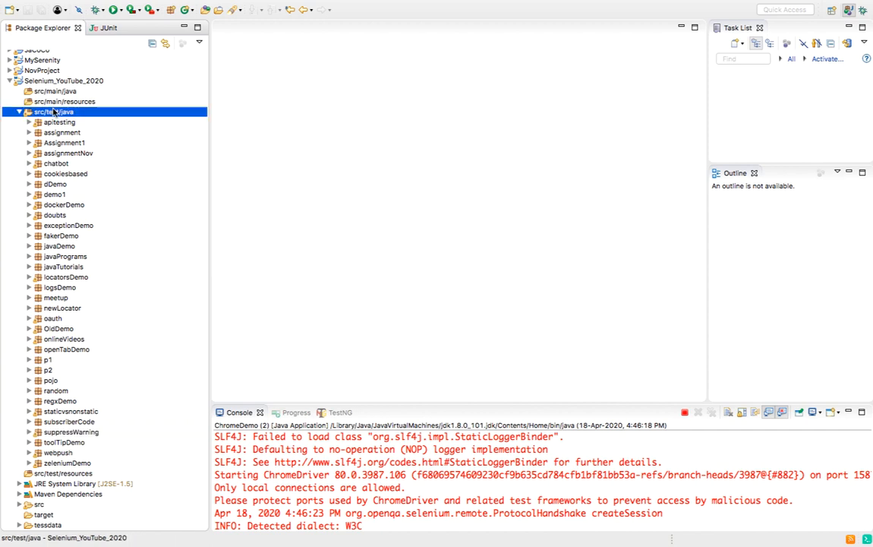
mouse_move(671, 416)
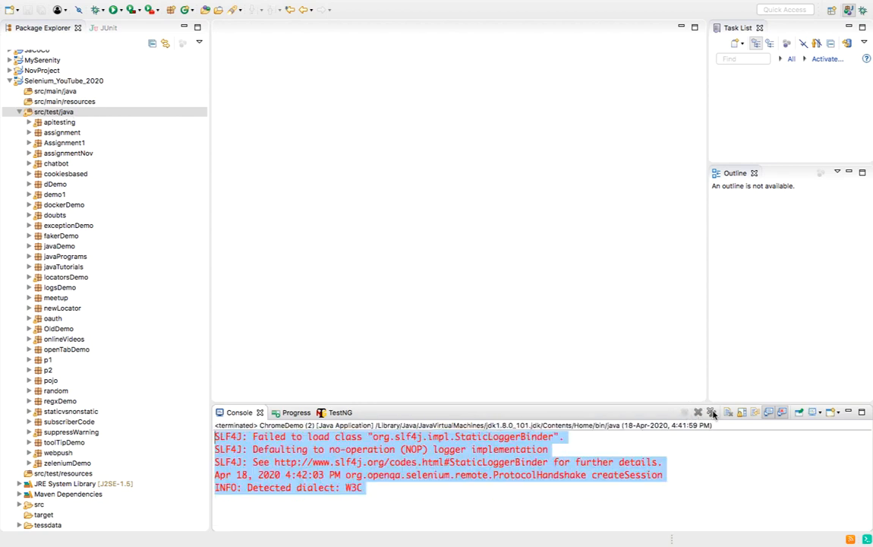
click(713, 413)
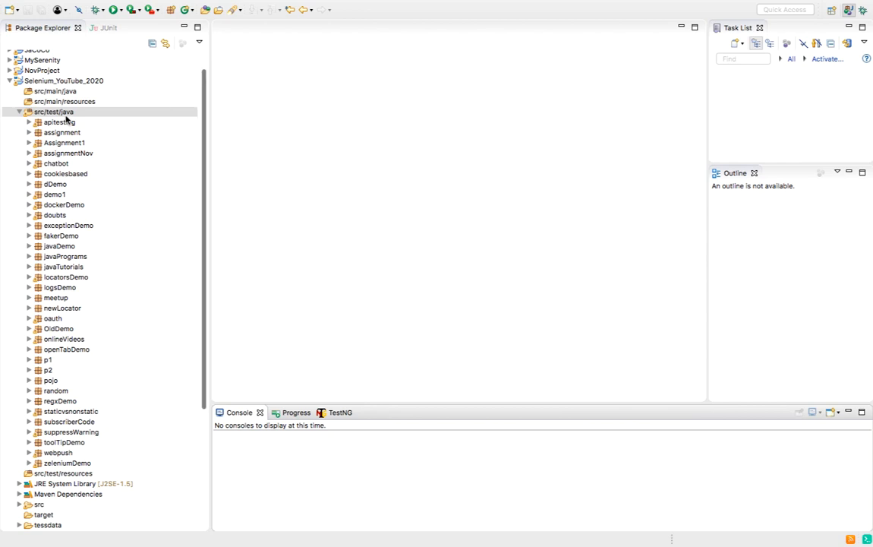
Step: Create a new package named chromewarning under src/test/java
right_click(54, 112)
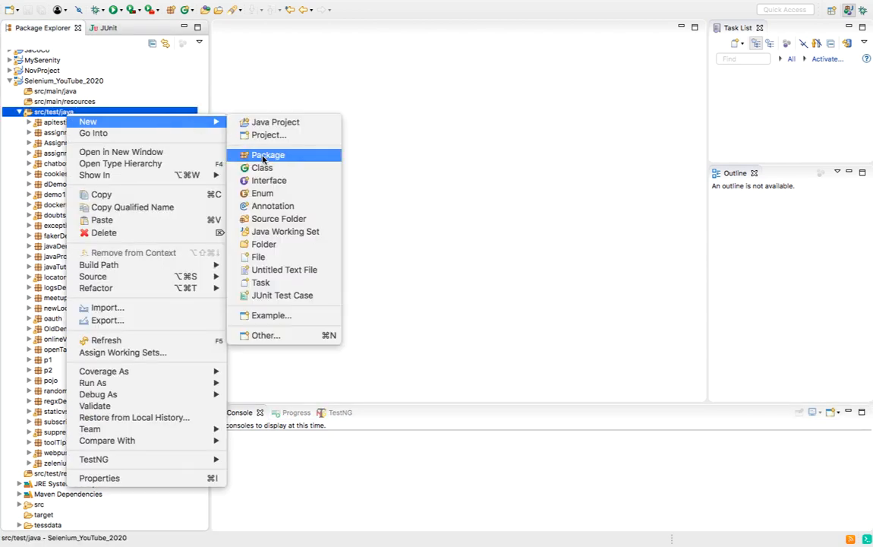
click(267, 155)
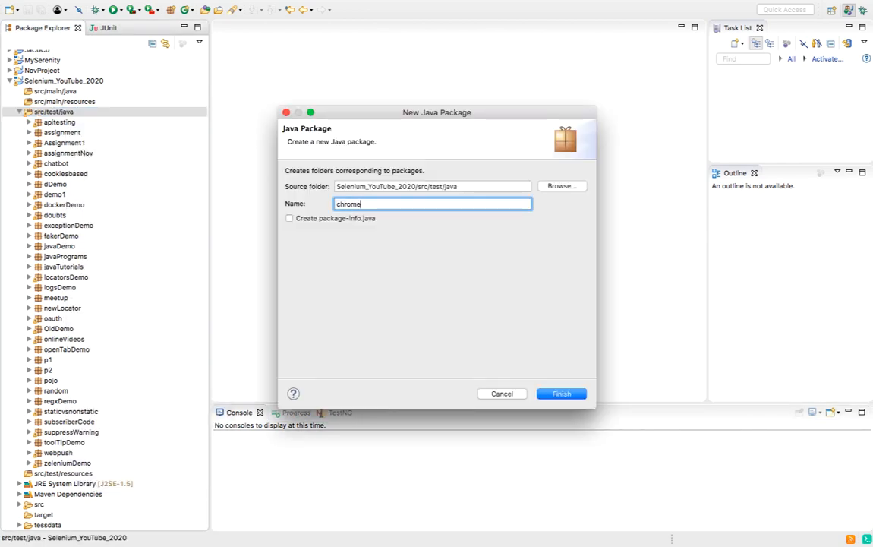
click(562, 393)
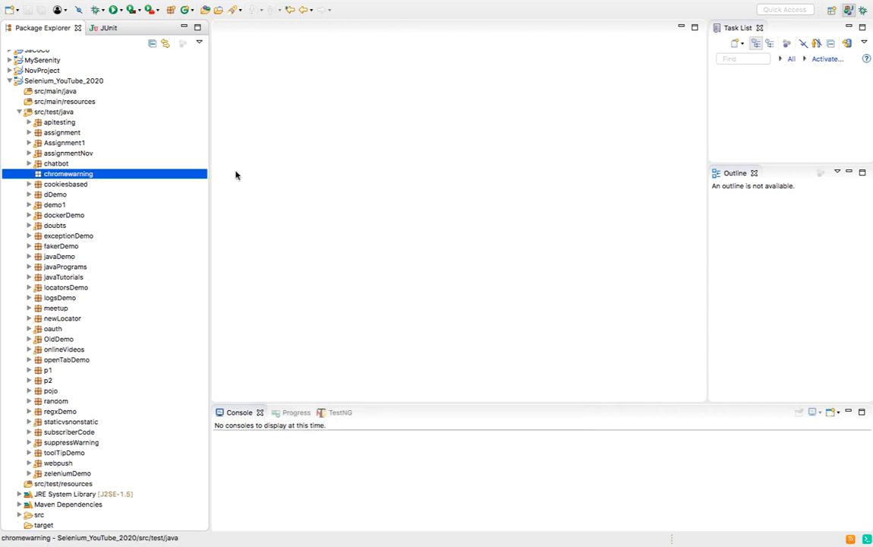
Step: Create a ChromeDemo class with a main method in the chromewarning package
right_click(67, 173)
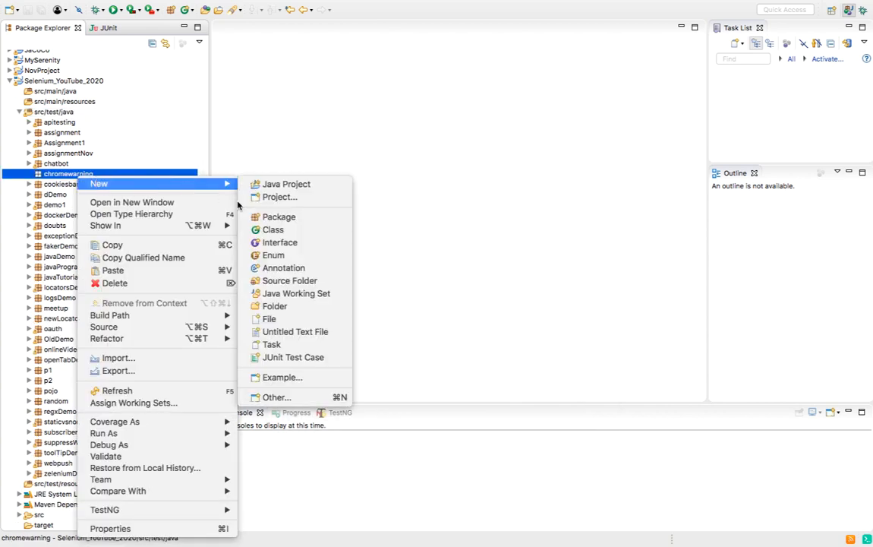
click(274, 229)
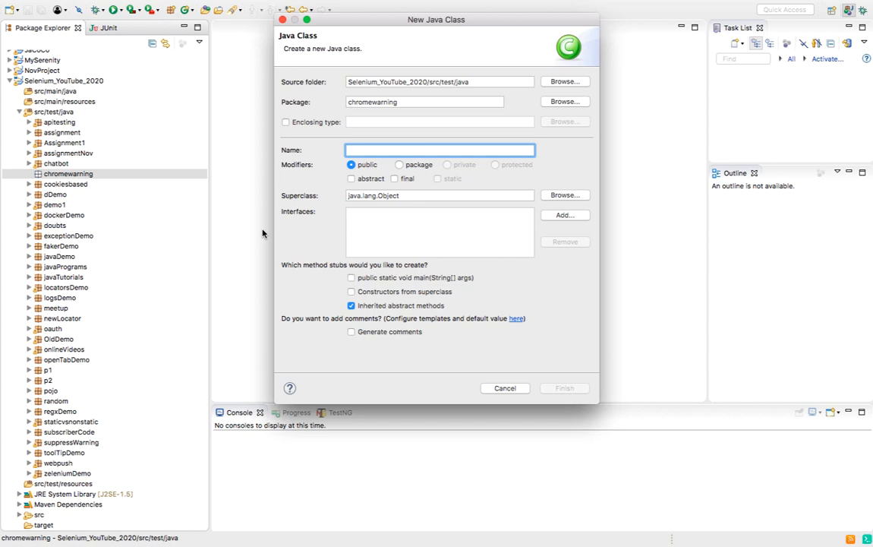
text(ChromeDemo)
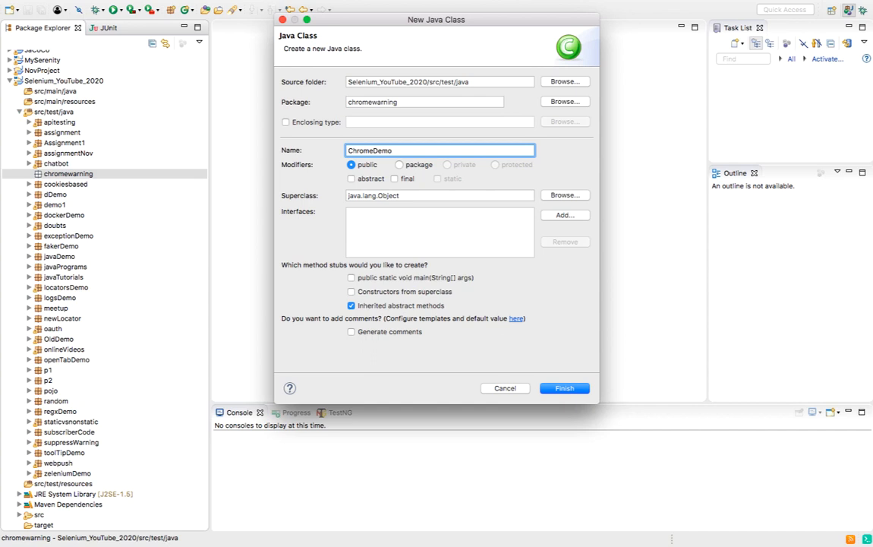
click(351, 277)
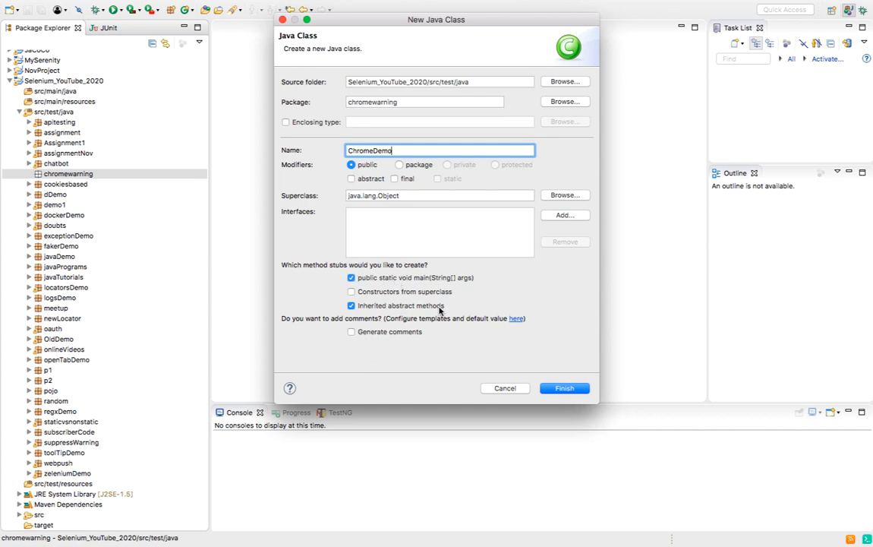
click(565, 389)
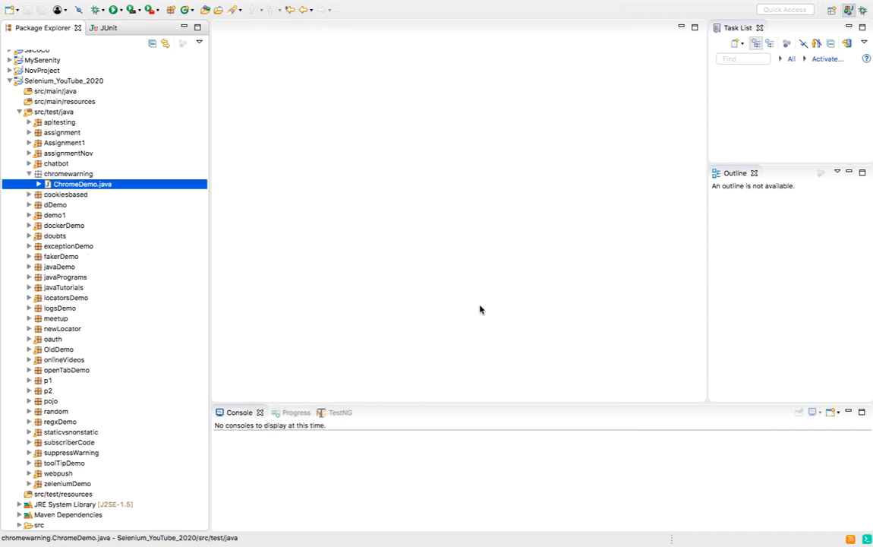
Step: Add System.setProperty("webdriver.chrome.driver", "/Users/mukeshotwani/Desktop/chromedriver") in ChromeDemo's main
double_click(82, 184)
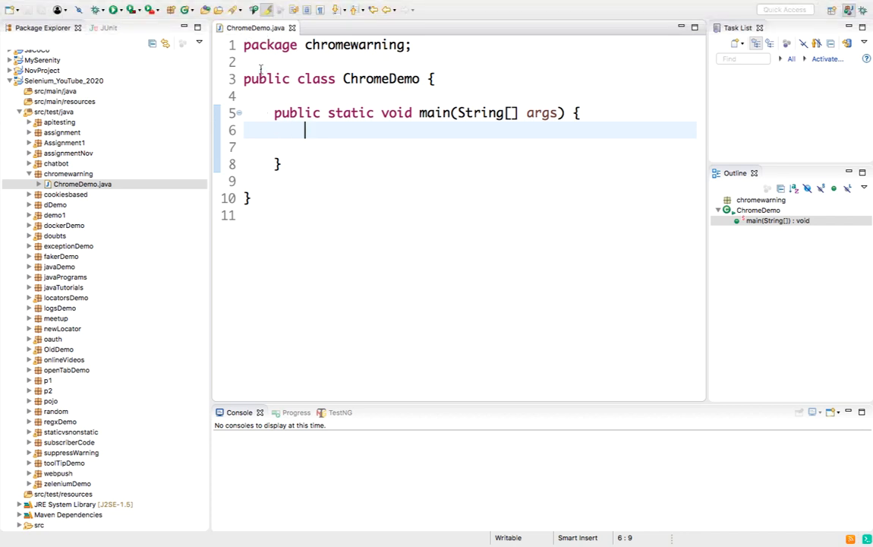
text(Sy)
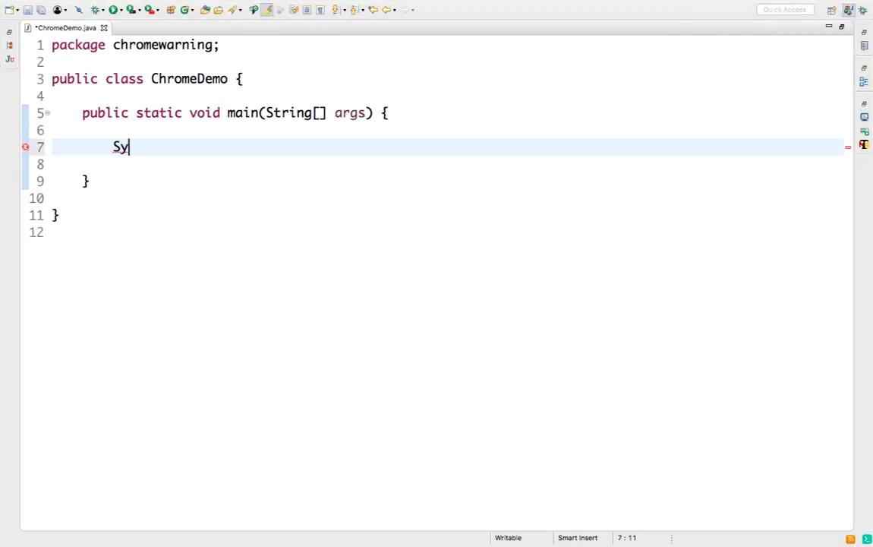
text(stem.setProperty("", value)
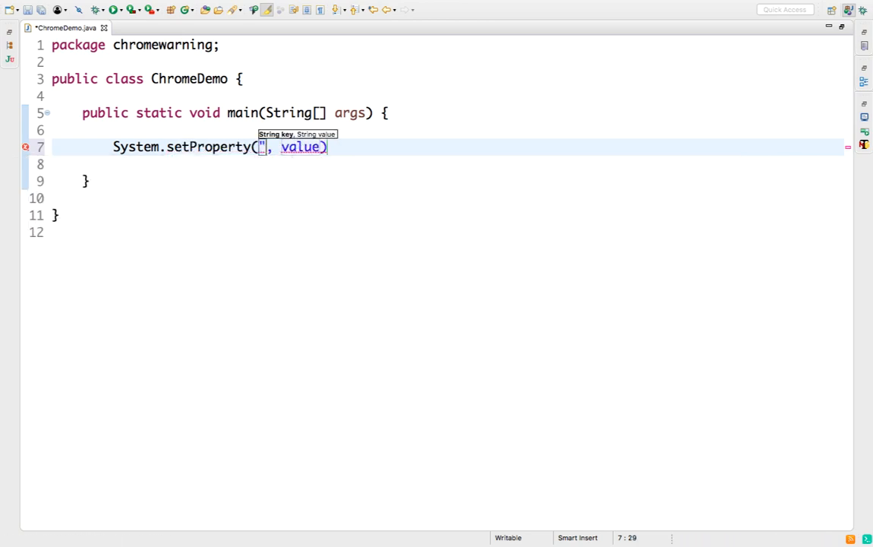
text(webdriver.c)
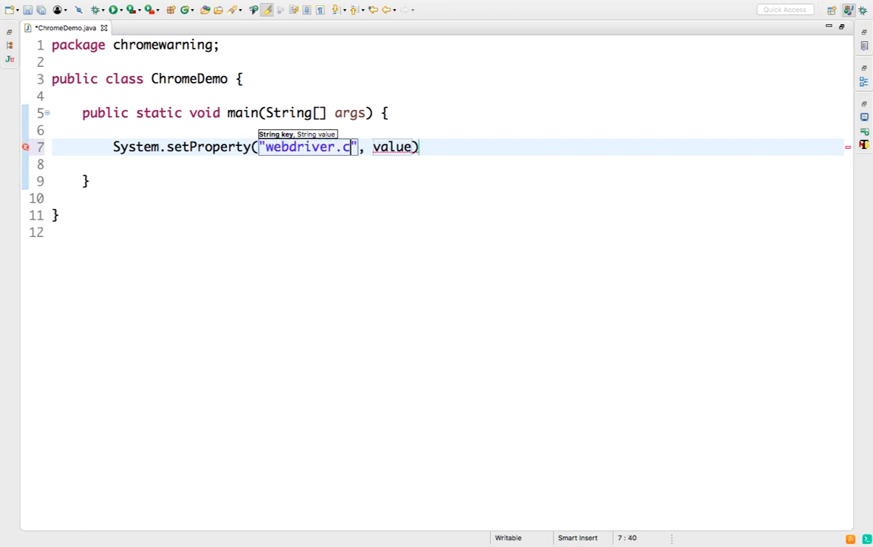
text(hrome.druv)
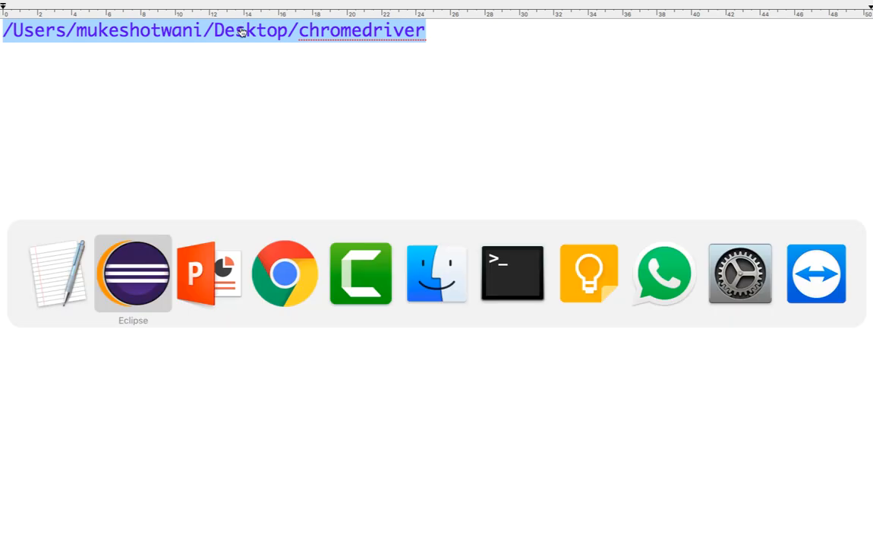
click(134, 274)
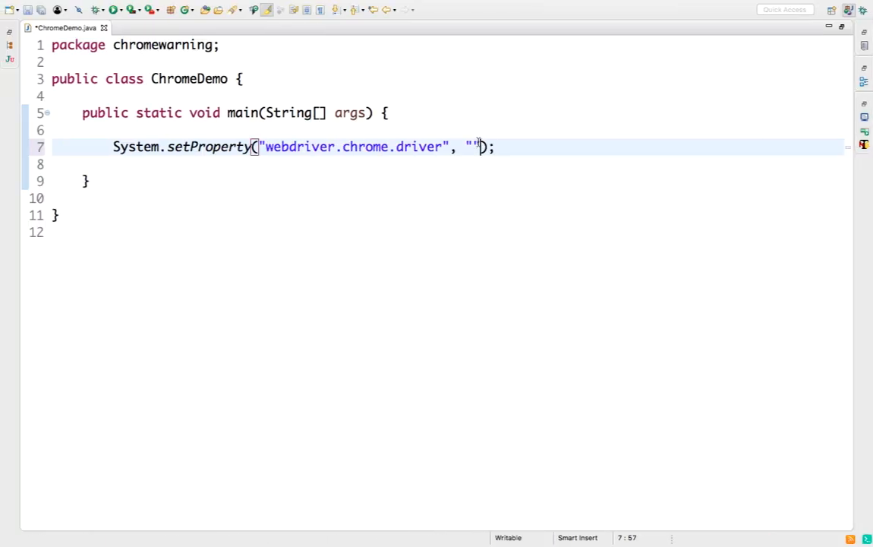
text(/Users/mukeshotwani/Desktop/chromedriver)
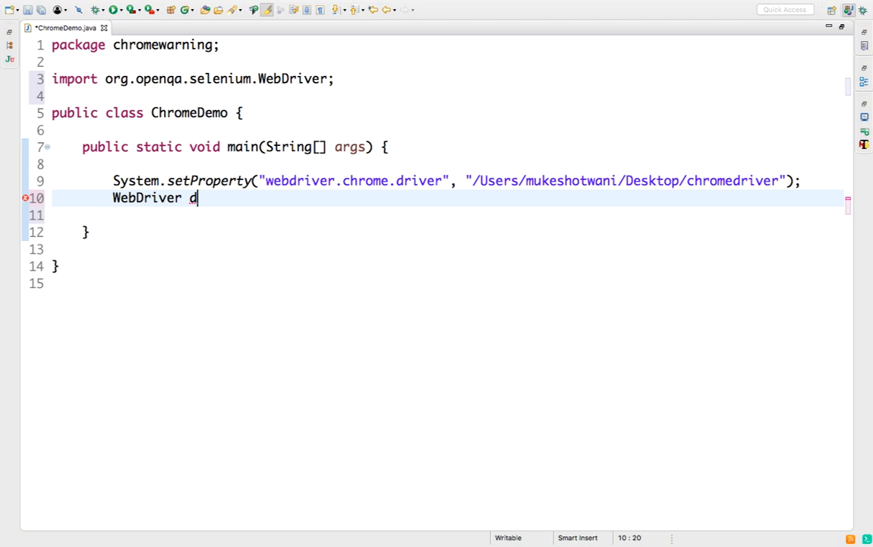
Step: Declare WebDriver driver=new ChromeDriver(); with its import
text(river=)
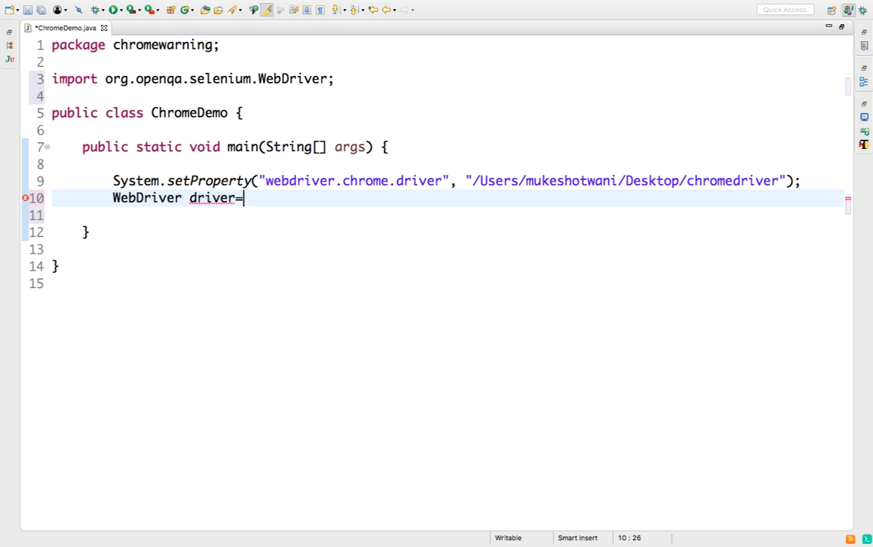
text(new Chr)
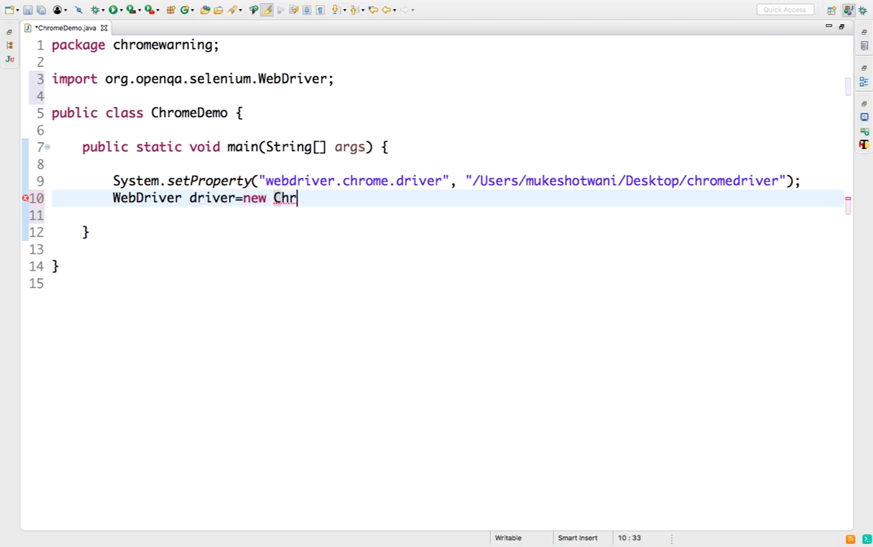
text(ome)
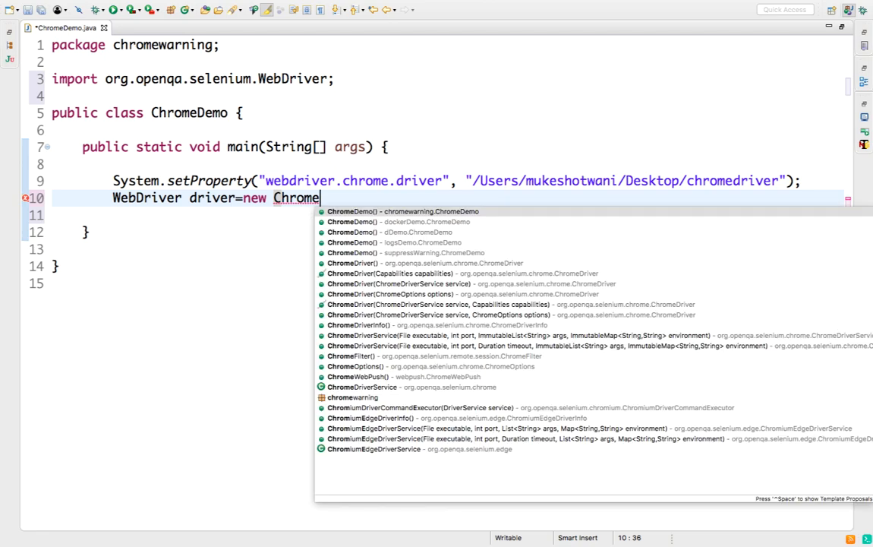
key(Escape)
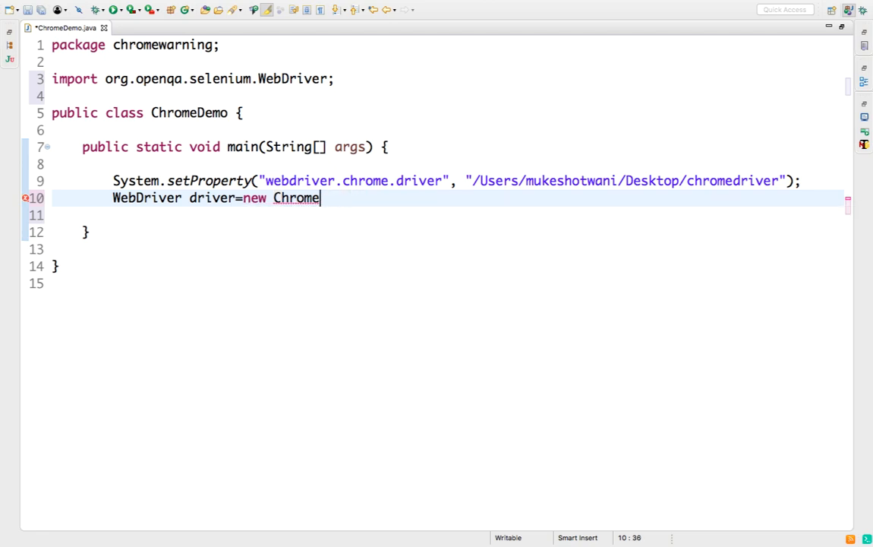
text(Driver();)
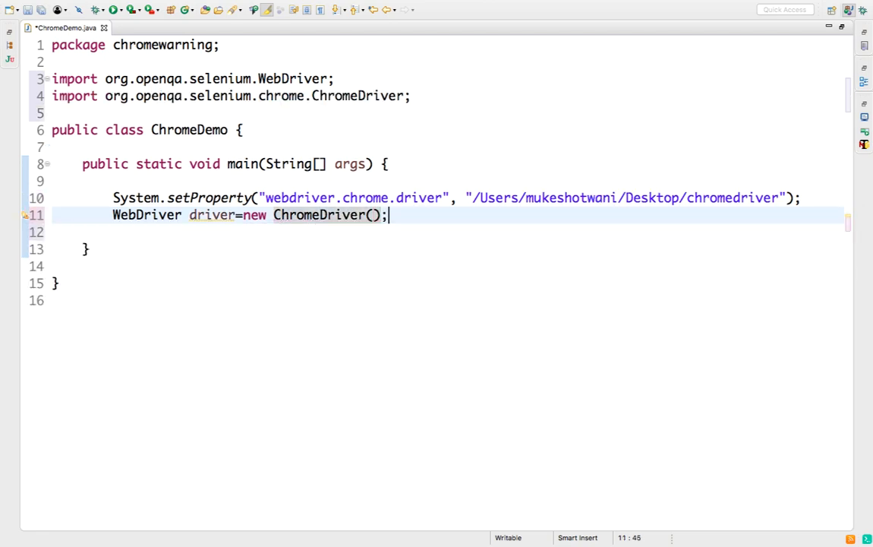
text(driver.get("http://www");)
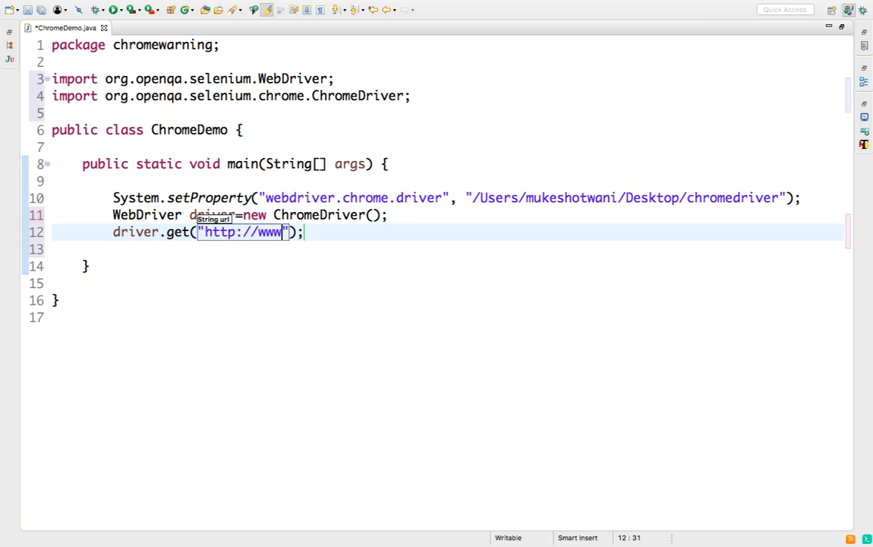
text(.google.com)
click(474, 249)
text(driver)
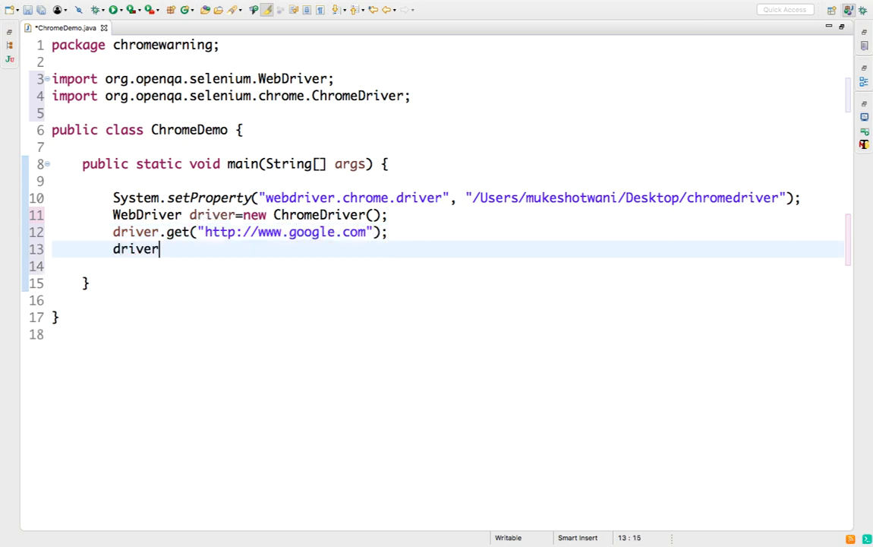
text(.quit();)
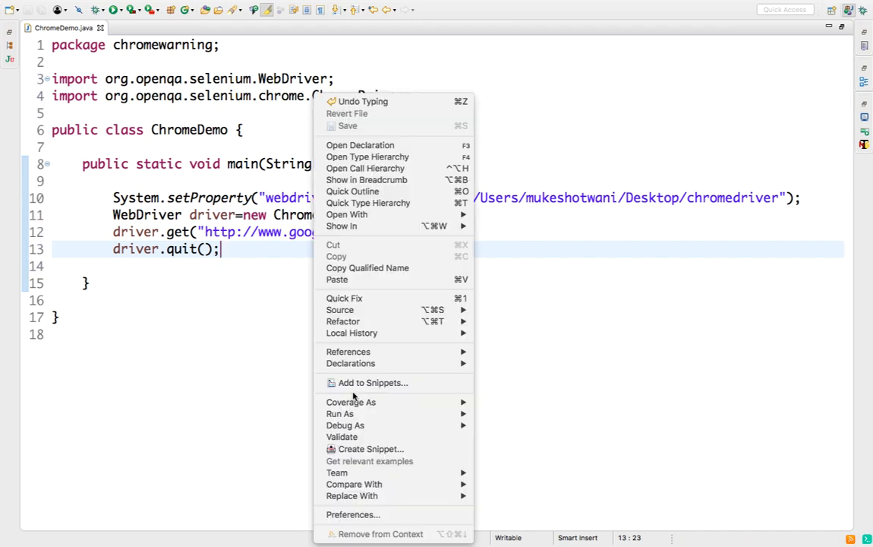
mouse_move(340, 413)
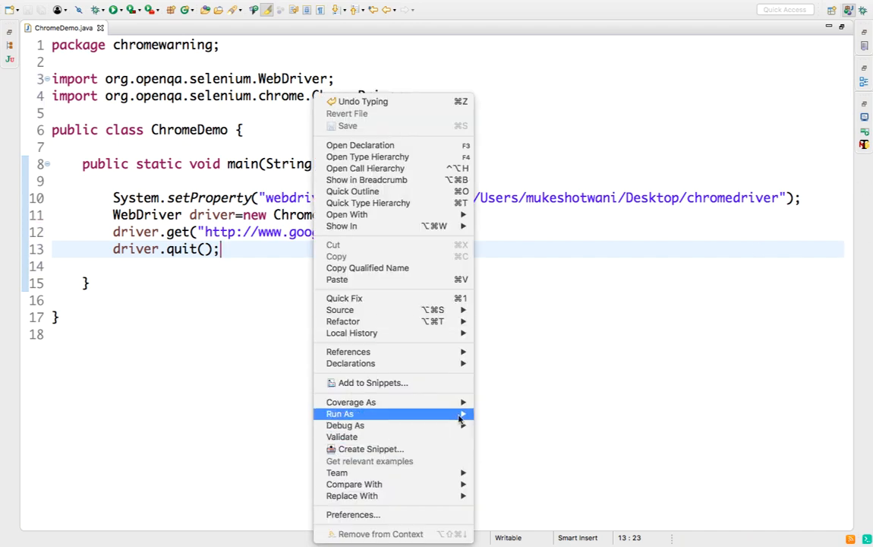
Step: Run ChromeDemo and maximize the console showing the SEVERE renderer timeout warnings
click(340, 413)
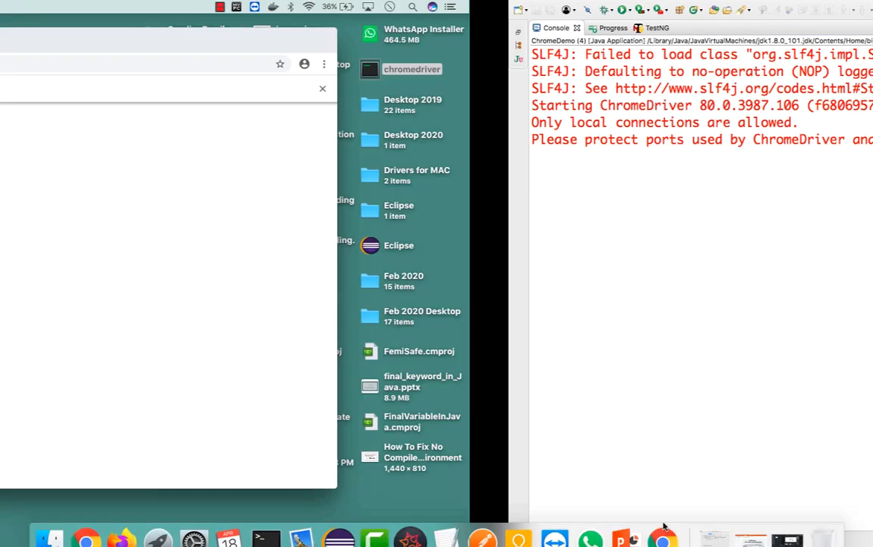
click(663, 523)
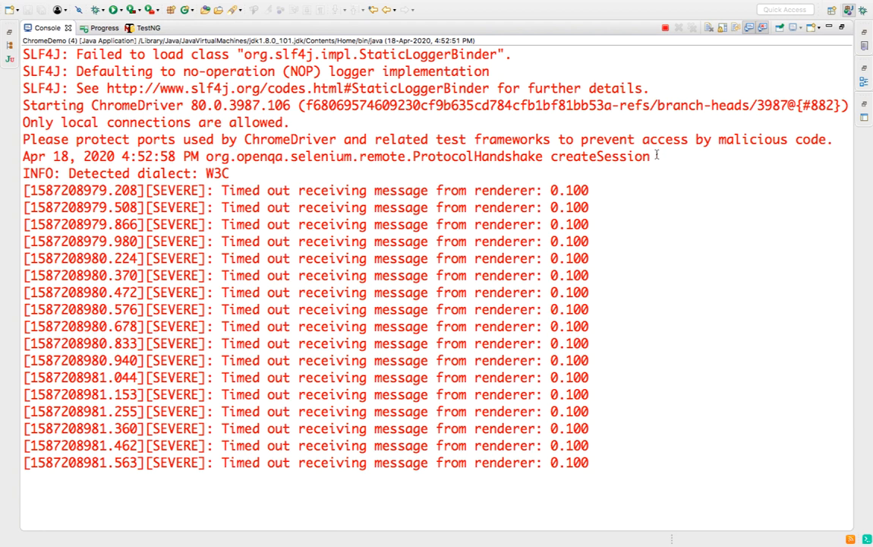
Step: Highlight the repeated SEVERE warnings in the console, then return to ChromeDemo.java
drag(23, 55, 654, 157)
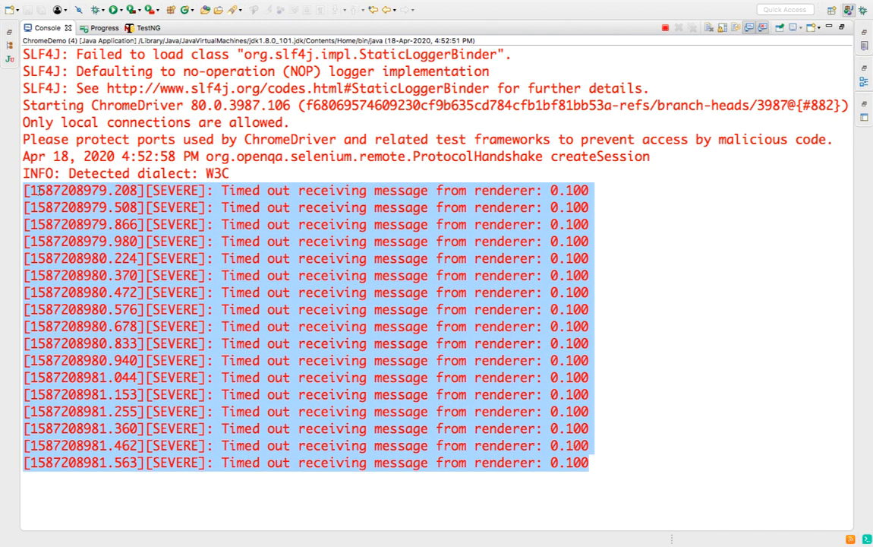
double_click(175, 192)
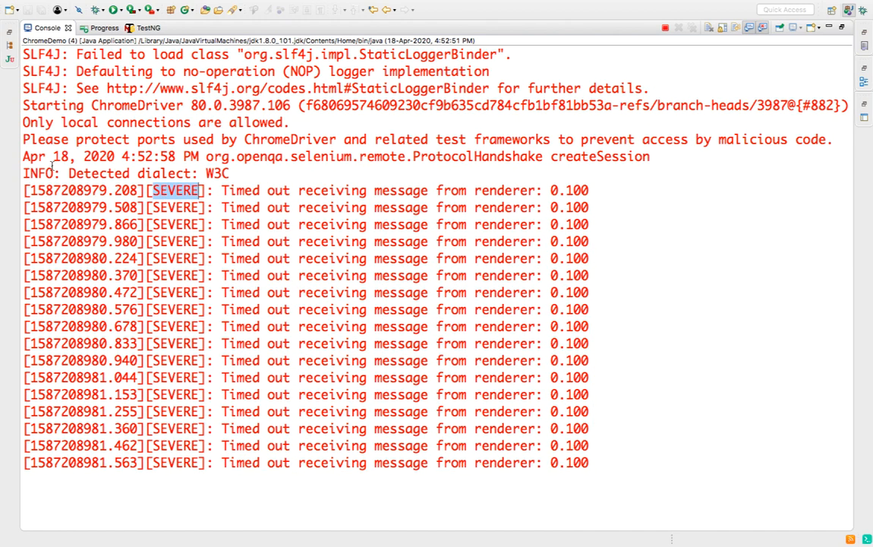
double_click(36, 173)
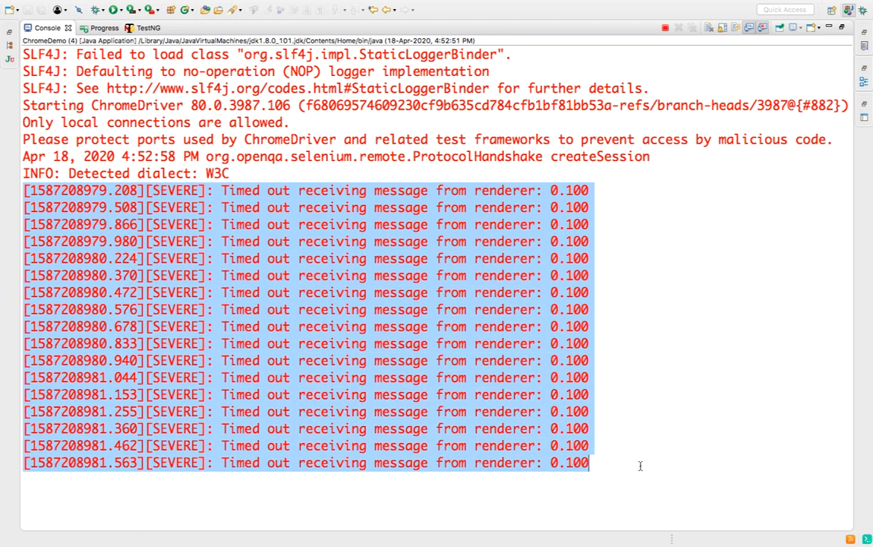
click(57, 28)
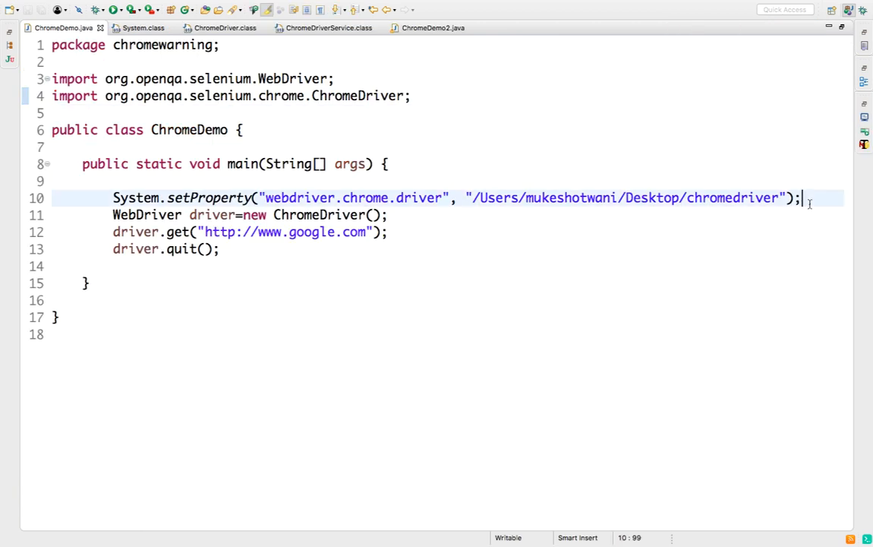
Step: Start a new line with ChromeDriverService. via content assist, auto-importing the class
text(Ch)
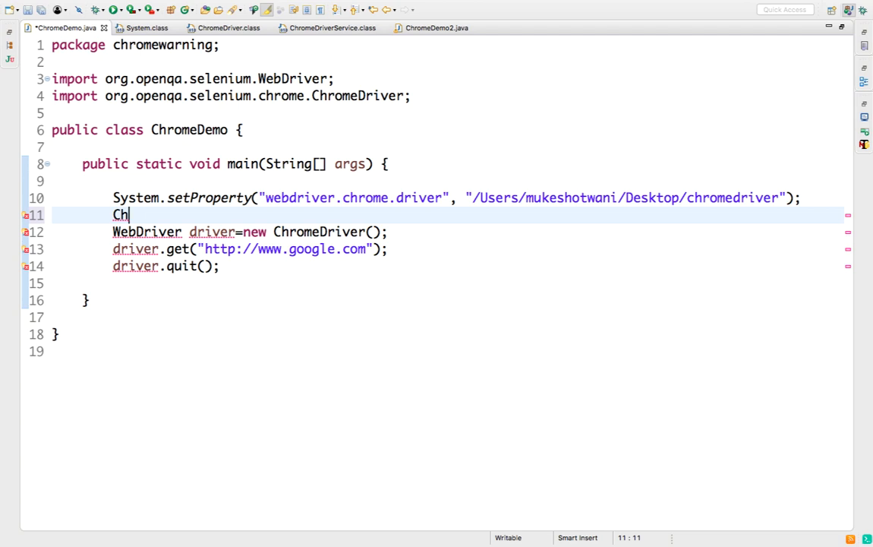
text(romedriv)
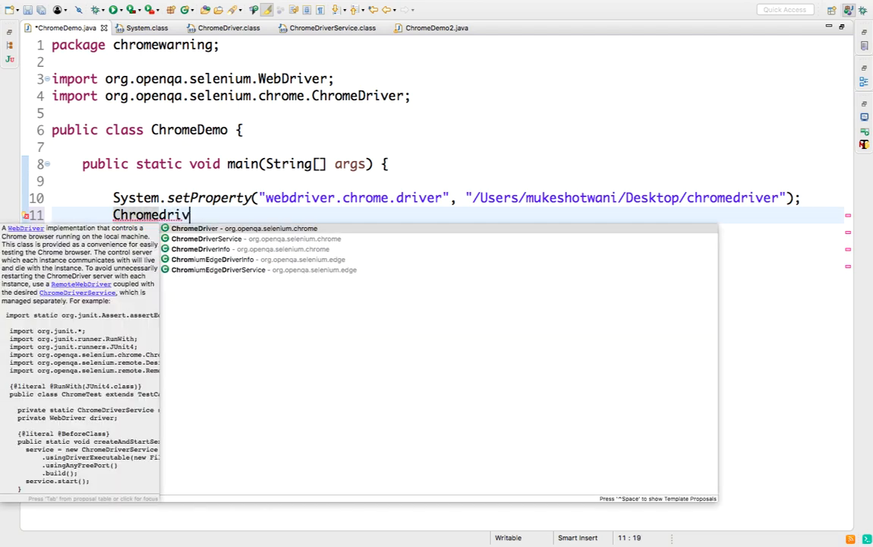
text(ers)
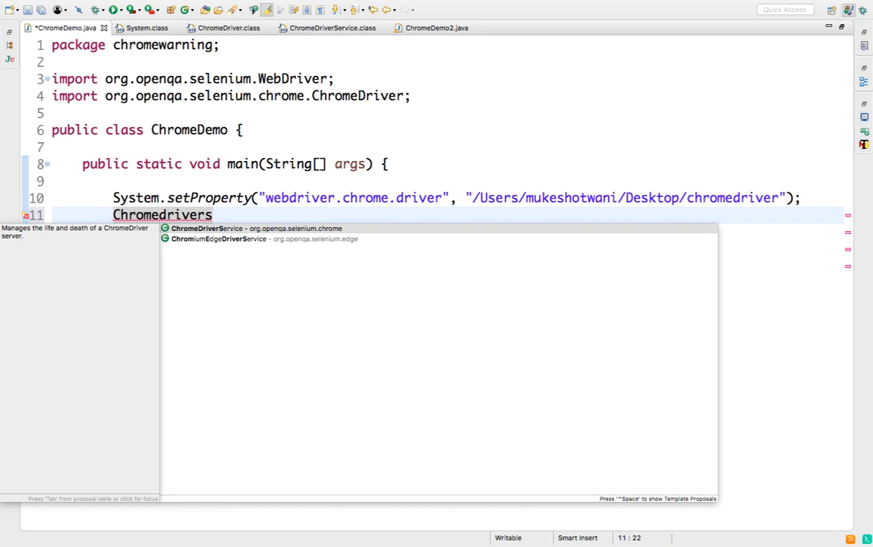
mouse_move(731, 246)
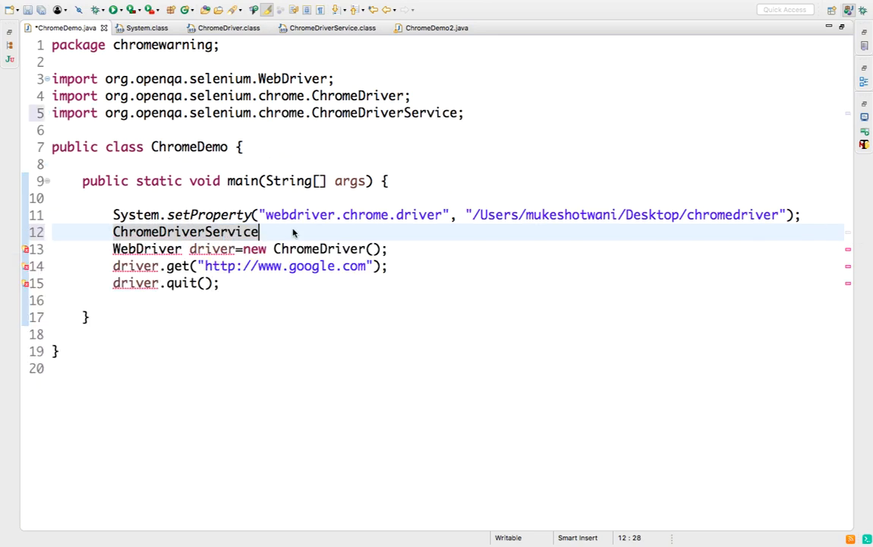
text(.)
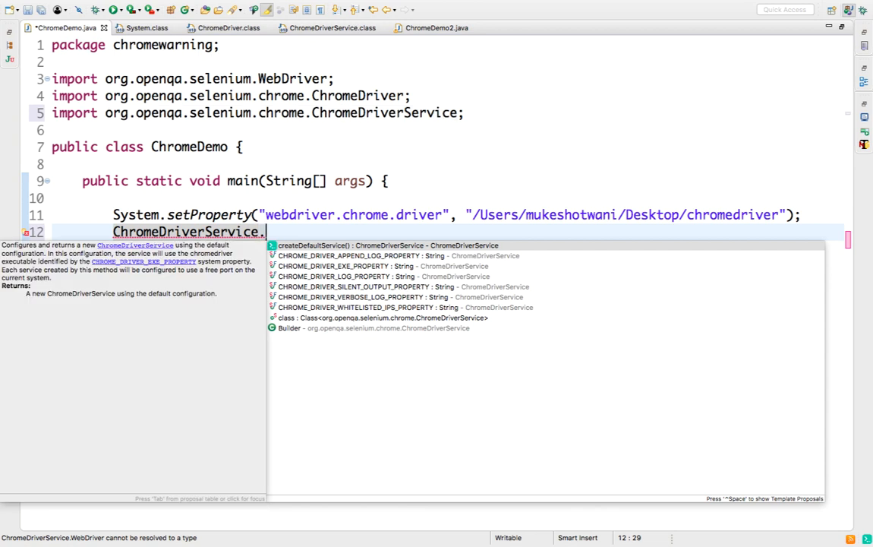
Step: Move to the CHROME_DRIVER_SILENT_OUTPUT_PROPERTY suggestion and read its Javadoc
key(Down)
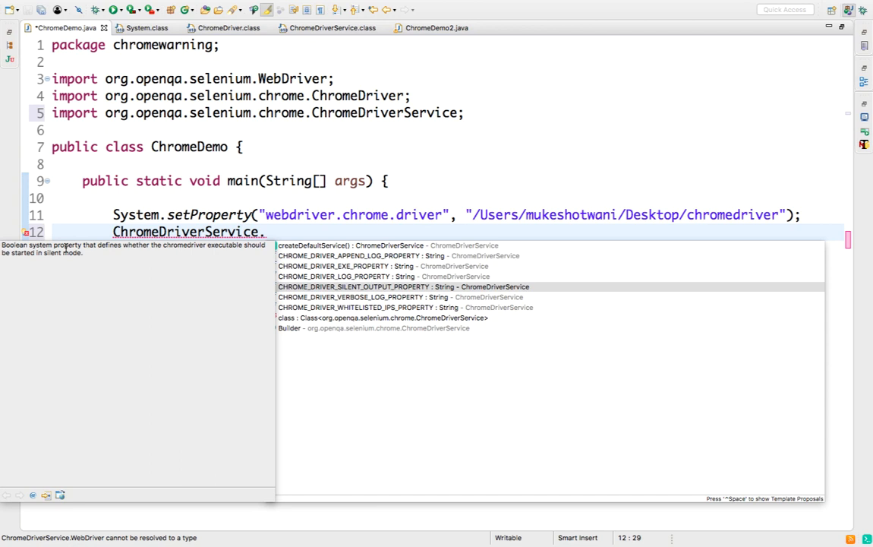
mouse_move(93, 252)
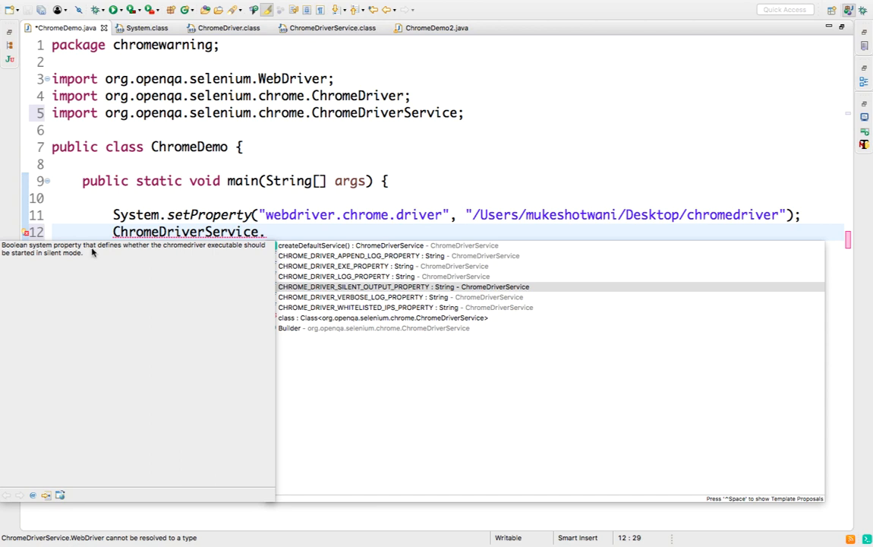
mouse_move(191, 256)
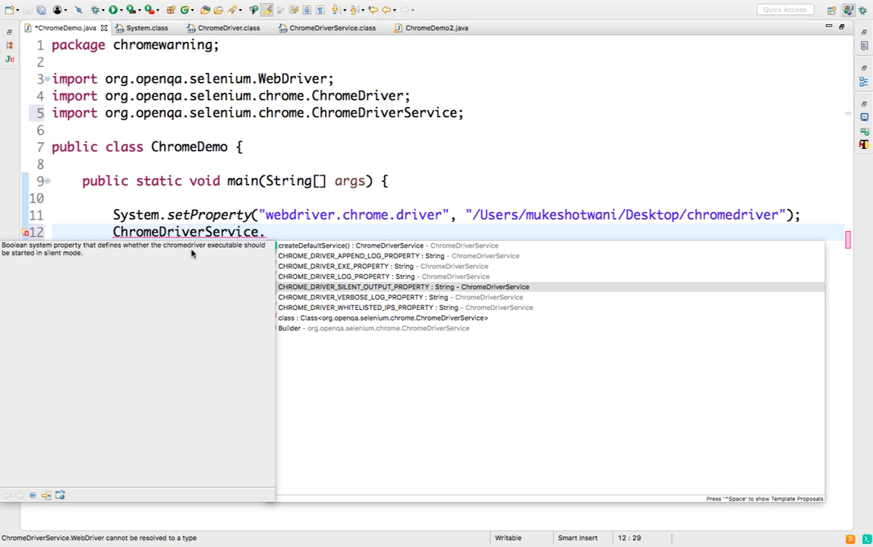
mouse_move(119, 280)
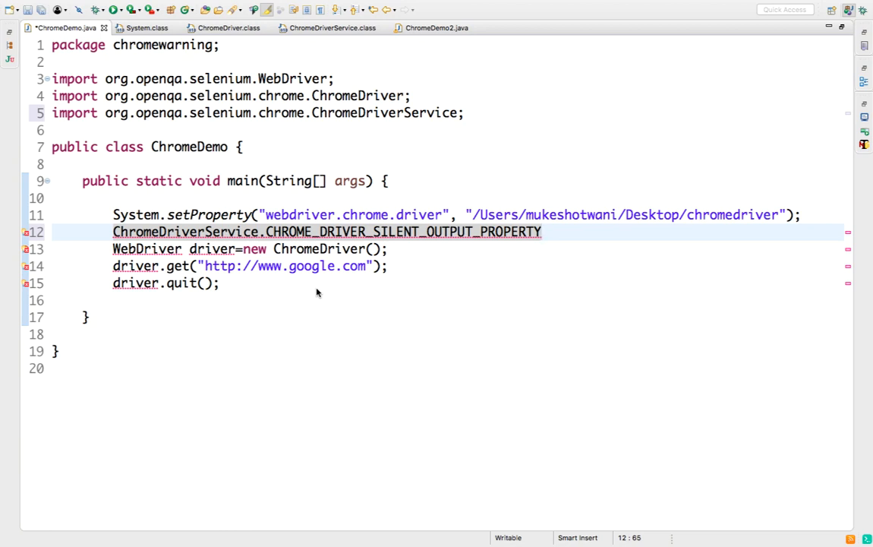
Step: Insert a second System.setProperty call with empty key and value via content assist
text(System)
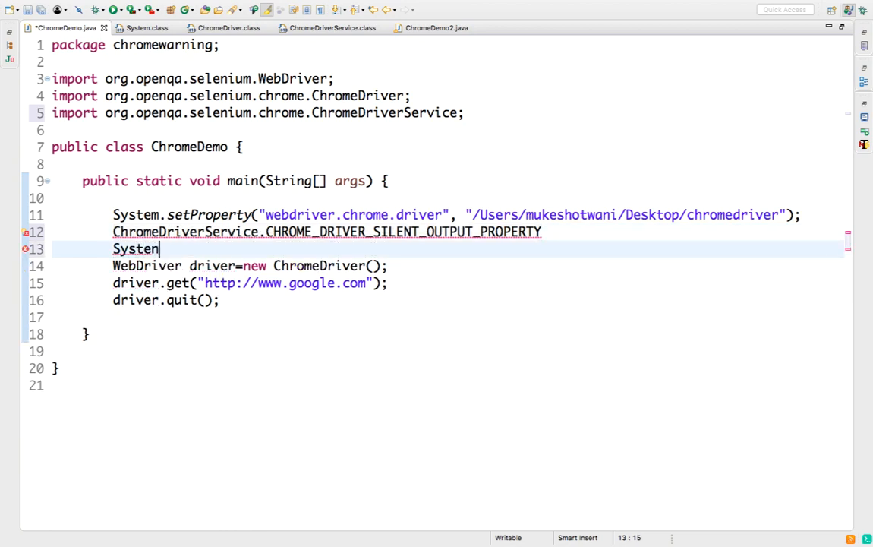
text(.se)
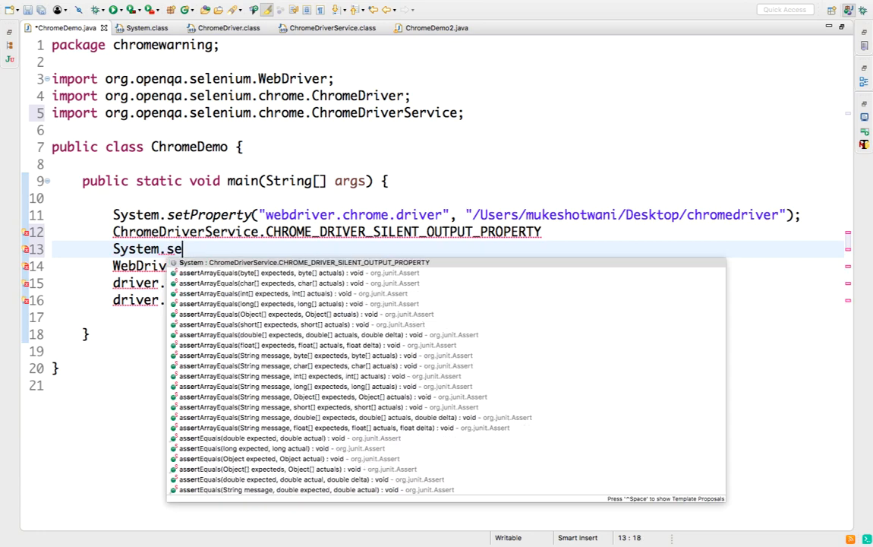
text(tp)
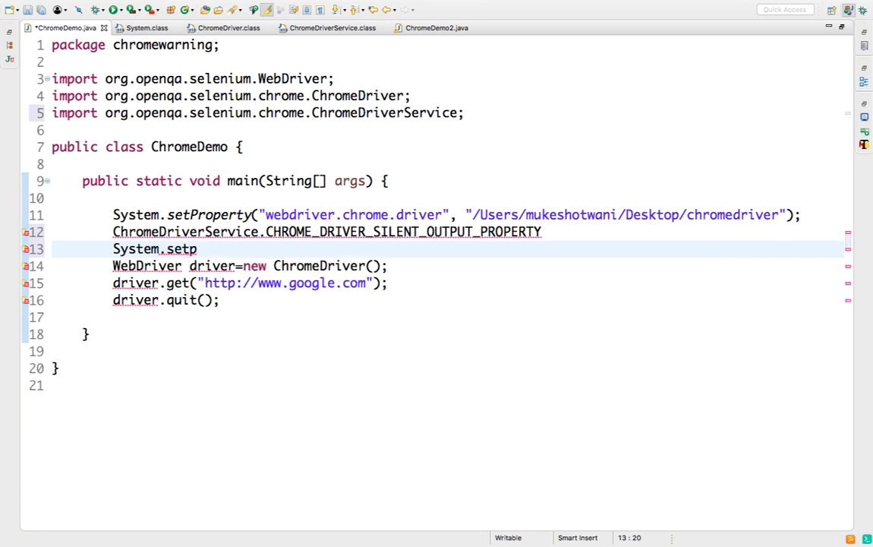
text(p)
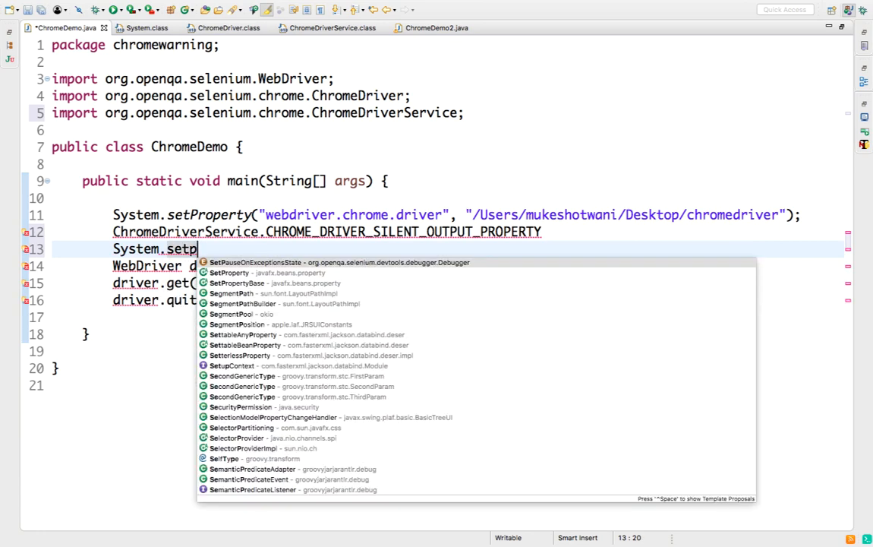
text(rope)
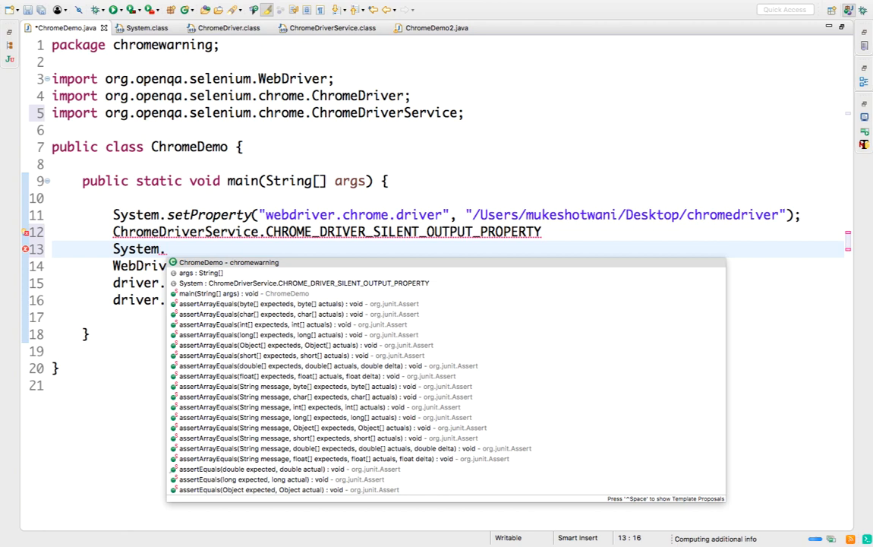
text(set)
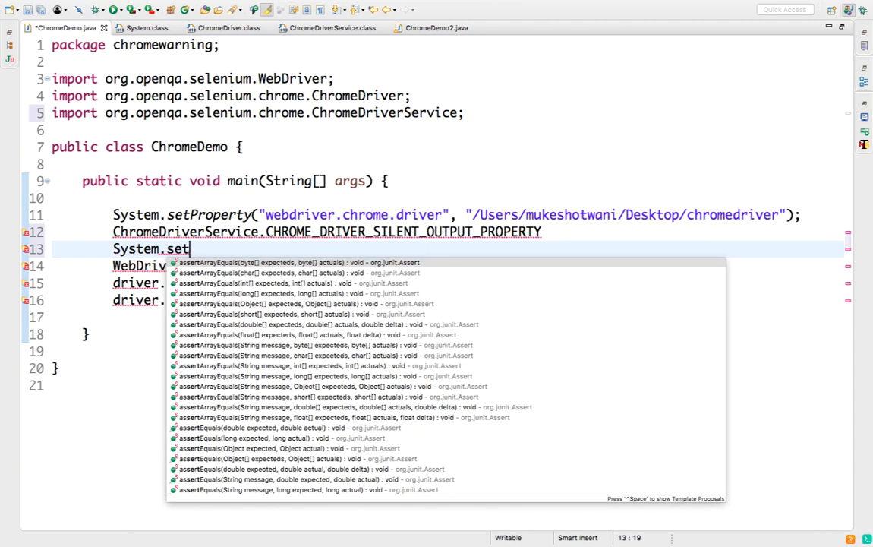
text(pr)
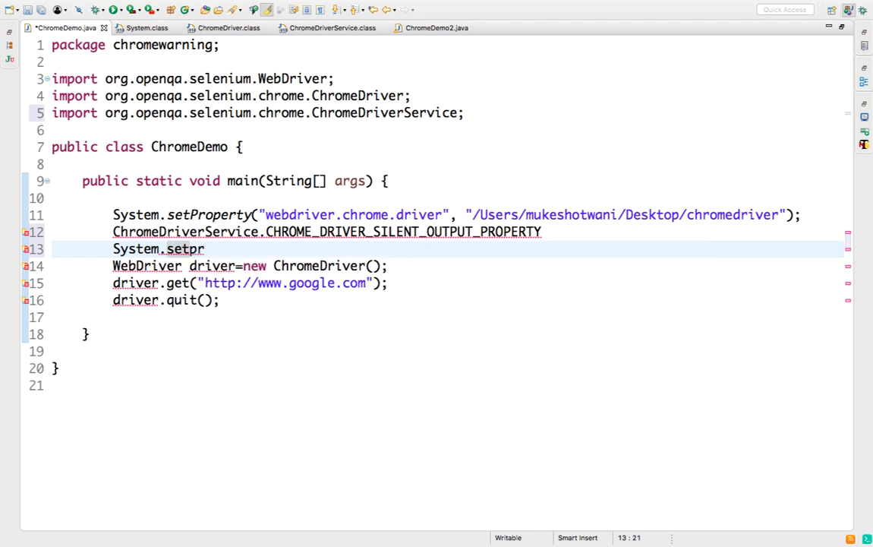
key(BackSpace)
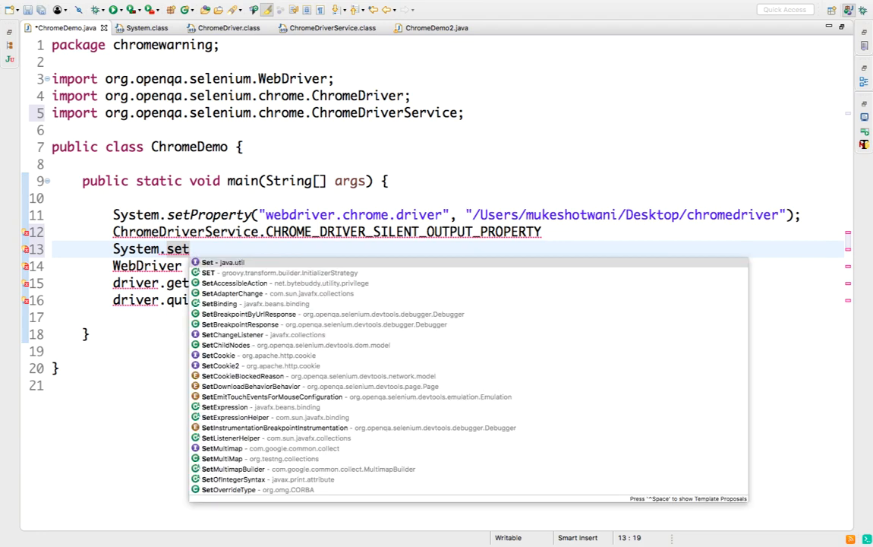
text(proper)
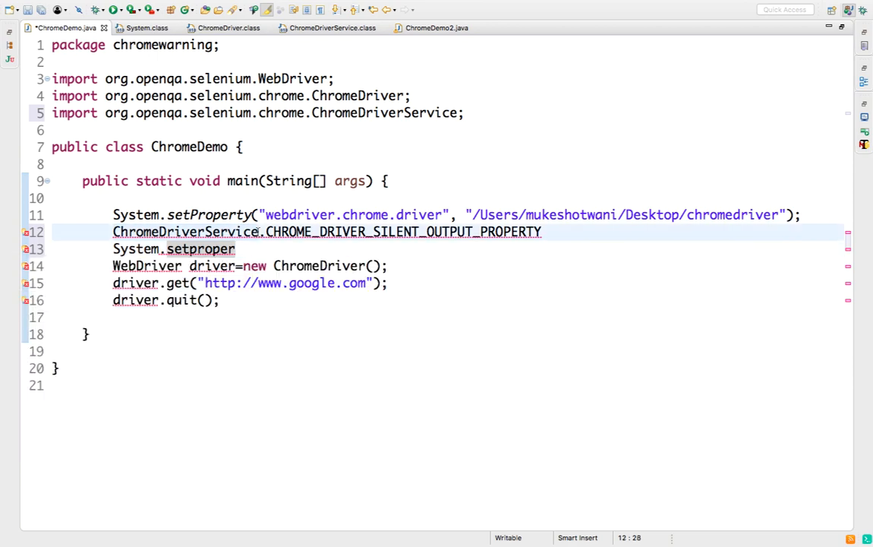
key(Delete)
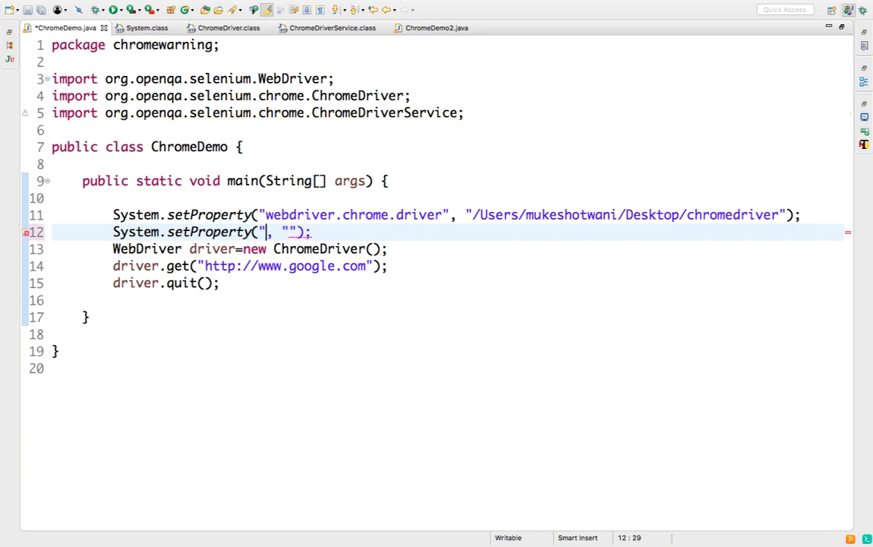
Step: Fill the call with ChromeDriverService's silent output property as key and "true" as value
text(Chrom)
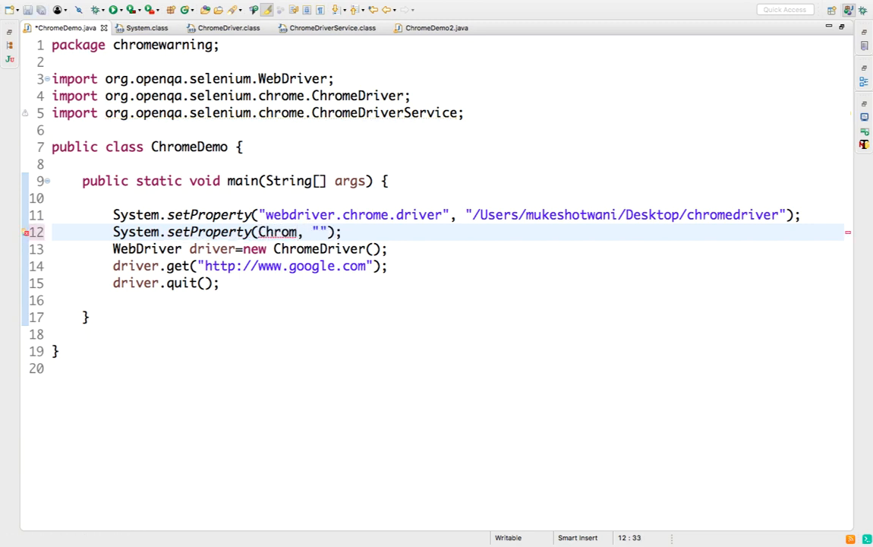
text(w)
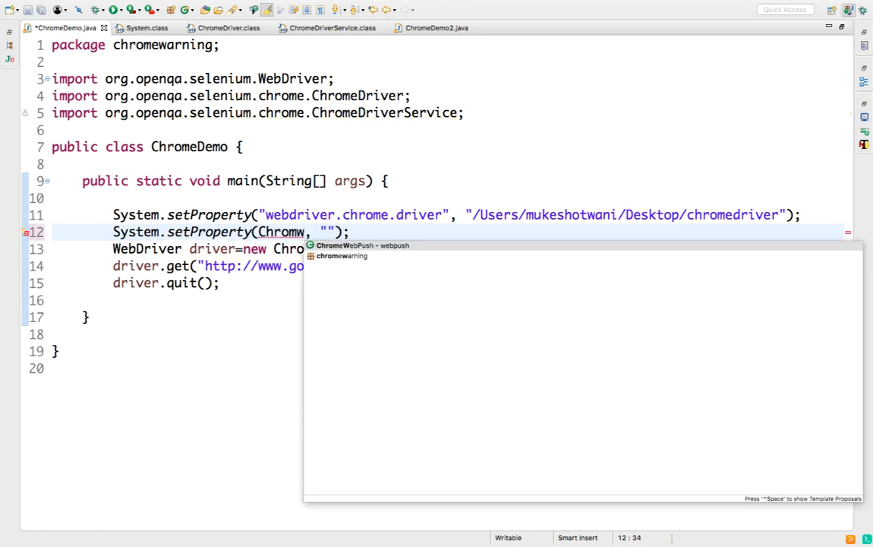
key(BackSpace)
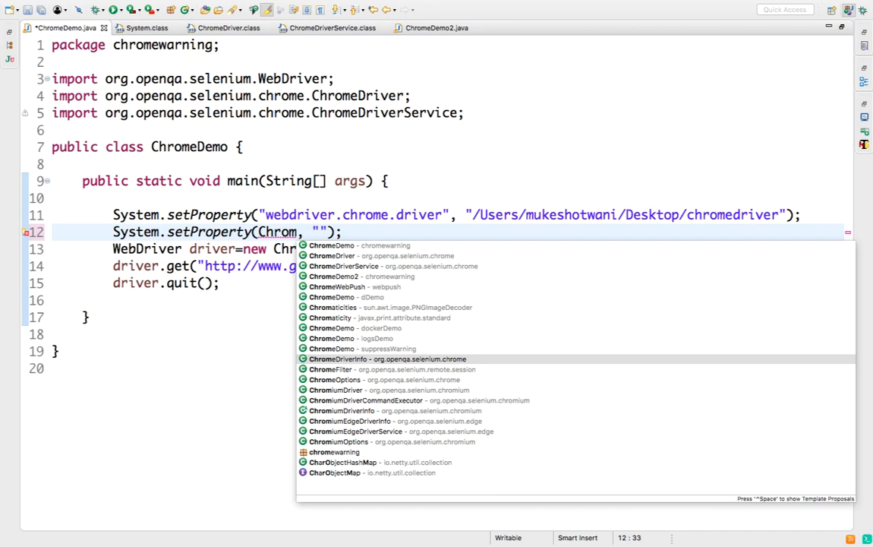
text(ed)
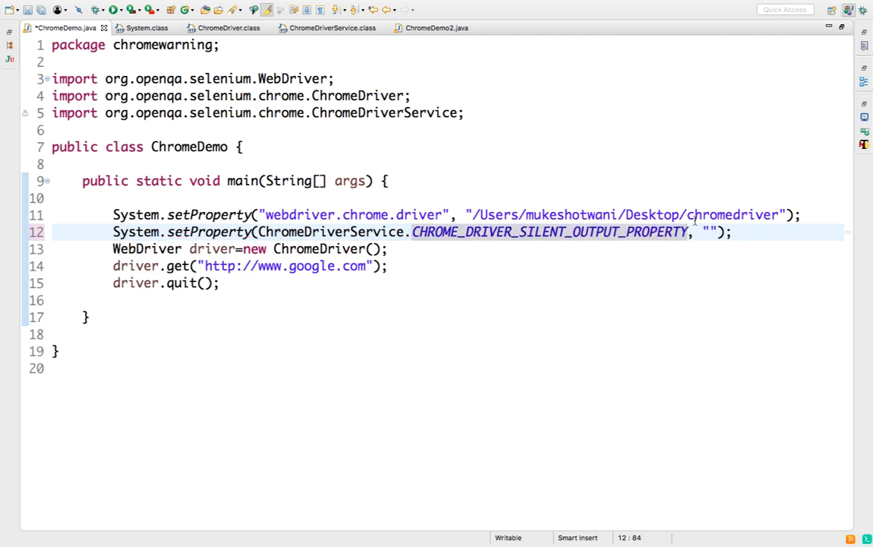
text(tr)
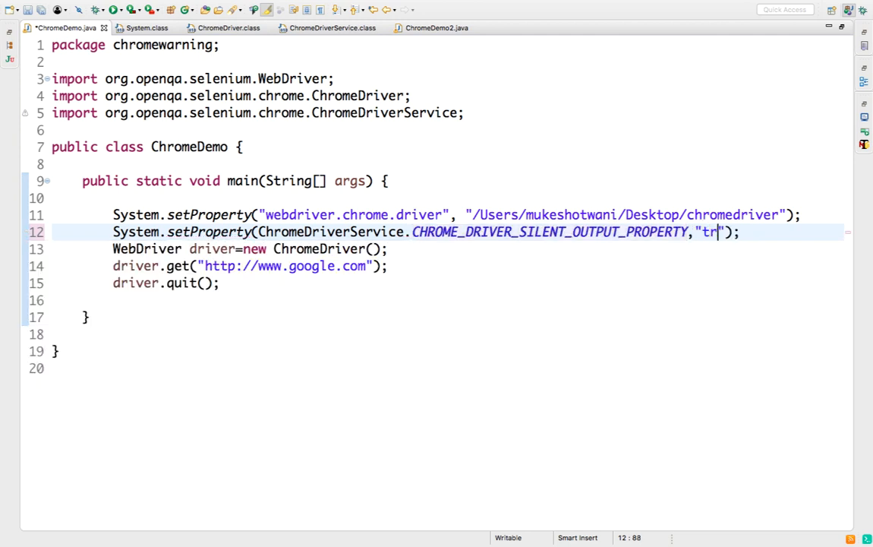
text(ue)
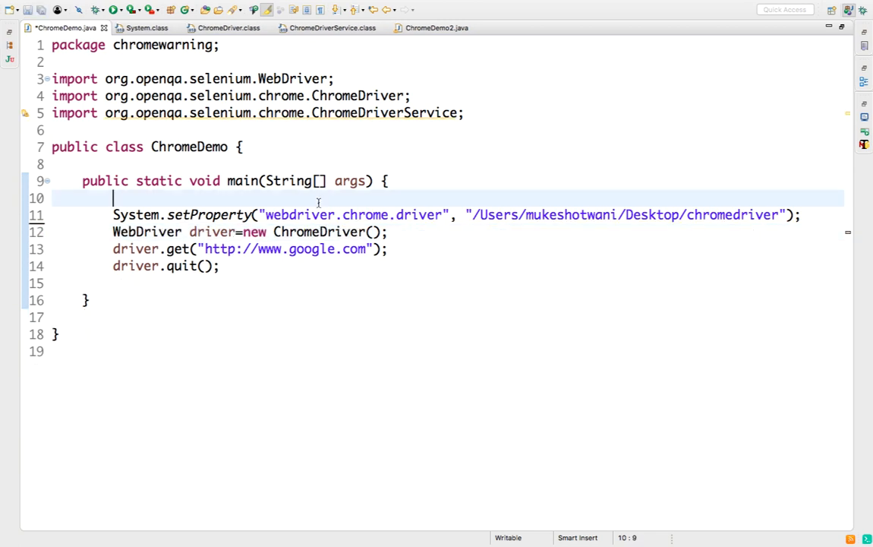
Step: Add System.setProperty(CHROME_DRIVER_SILENT_OUTPUT_PROPERTY,"true") on line 11 and driver.manage().window().maximize() after new ChromeDriver()
text(System.setProperty(ChromeDriverService.CHROME_DRIVER_SILENT_OUTPUT_PROPERTY,"true");)
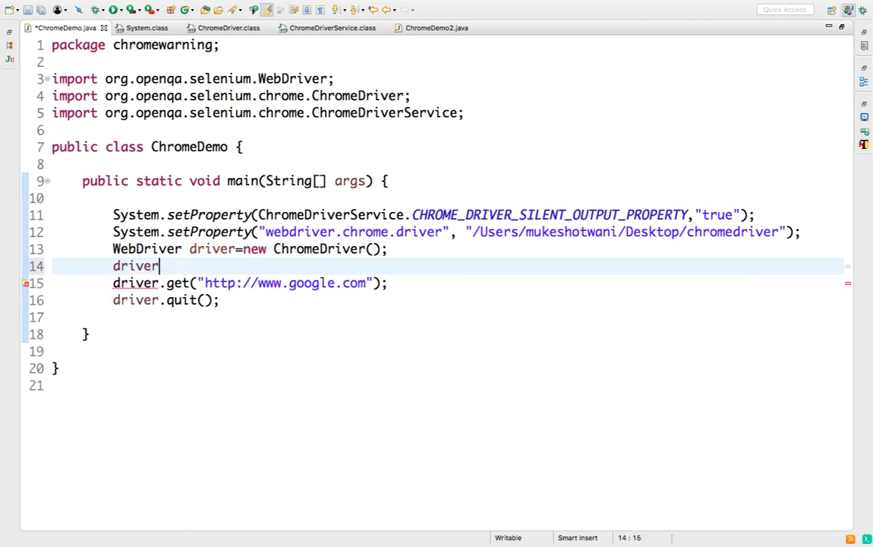
text(.mw)
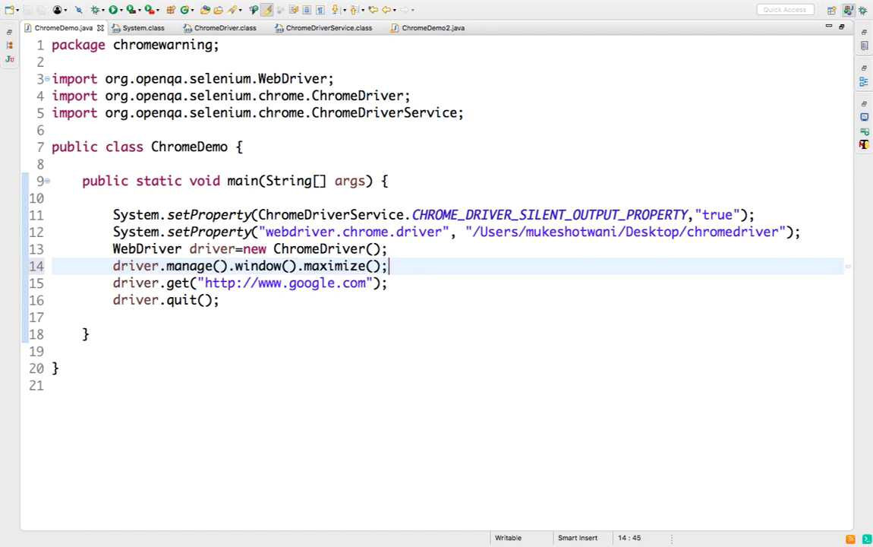
Step: Run ChromeDemo via Run As > Java Application and check the console shows no severe warnings
right_click(250, 266)
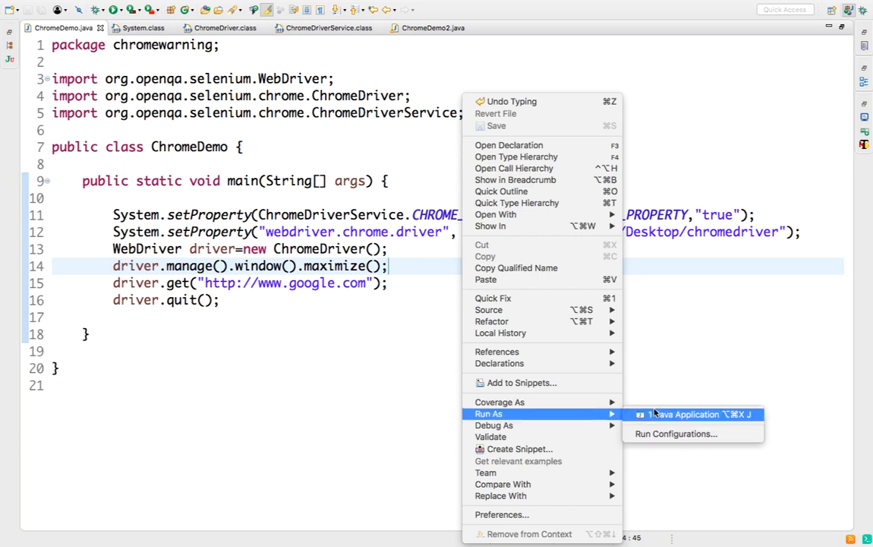
click(686, 413)
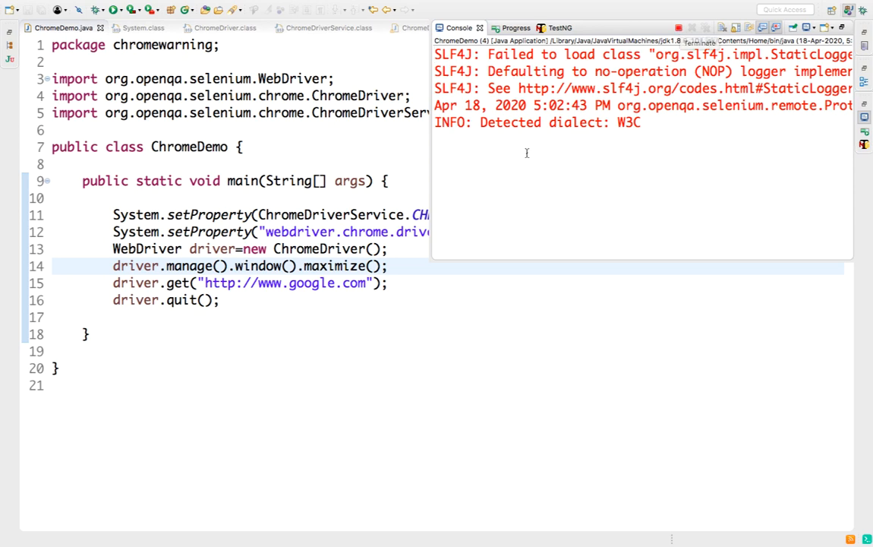
mouse_move(477, 126)
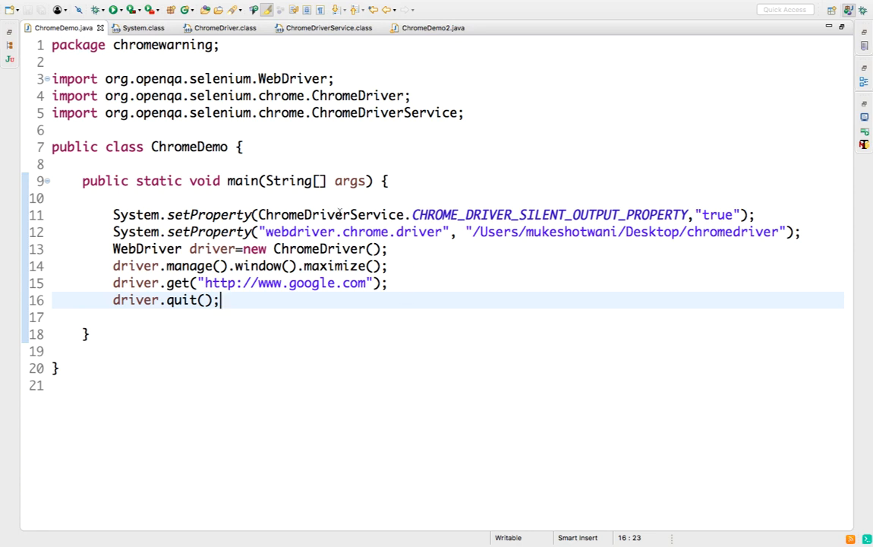
mouse_move(445, 264)
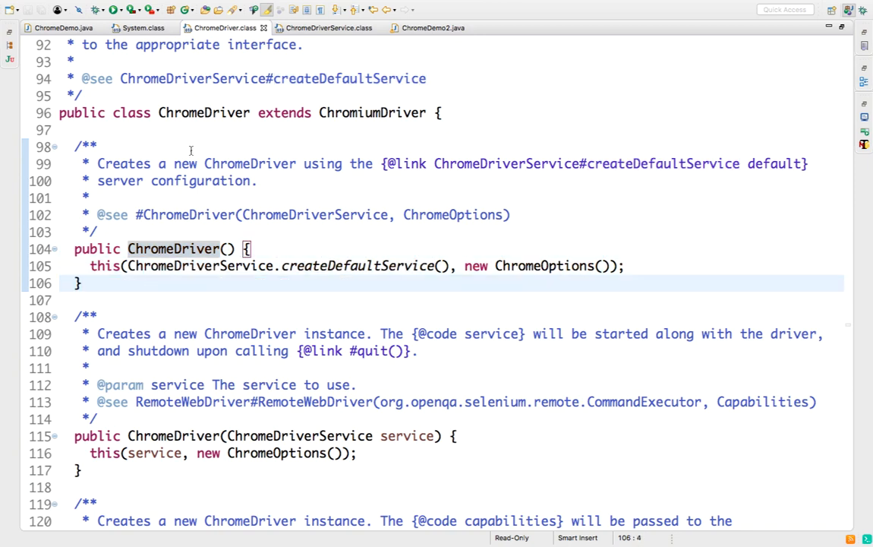
mouse_move(372, 113)
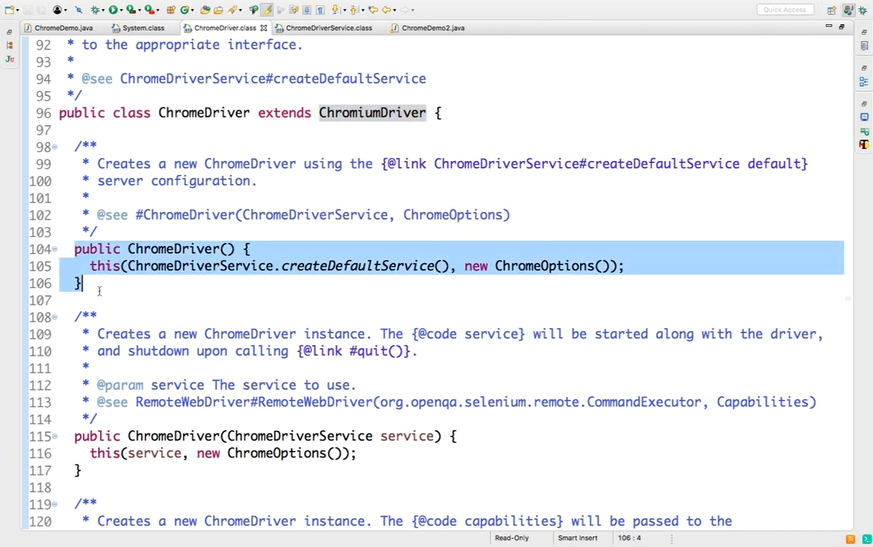
Step: From ChromeDriver's no-arg constructor, navigate to the createDefaultService declaration in ChromeDriverService
click(136, 284)
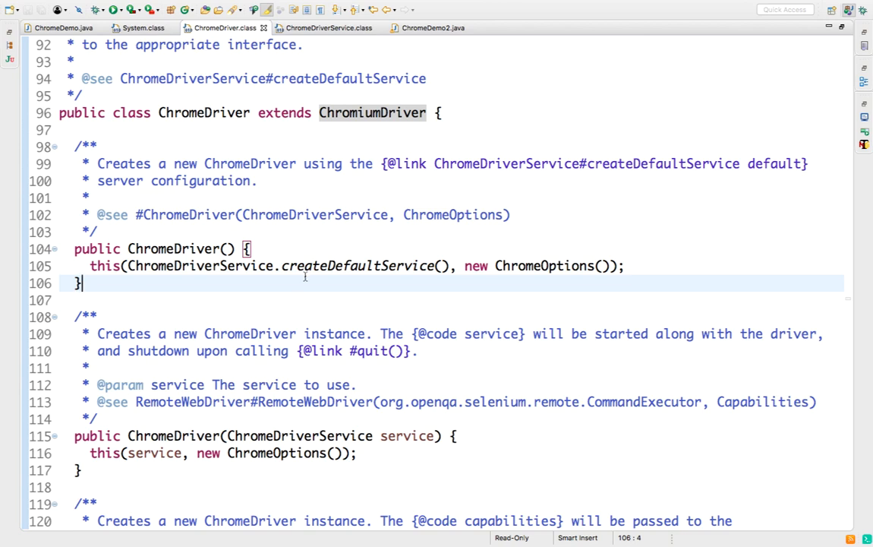
click(358, 265)
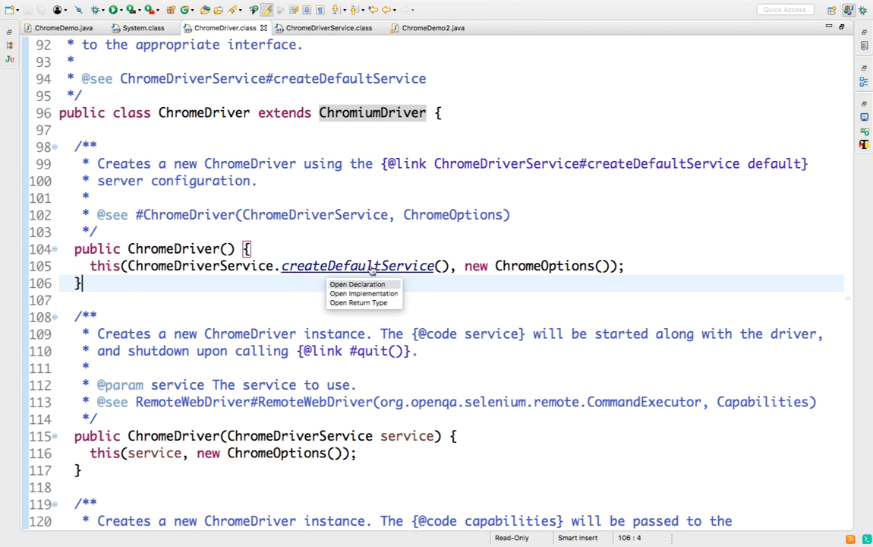
click(357, 284)
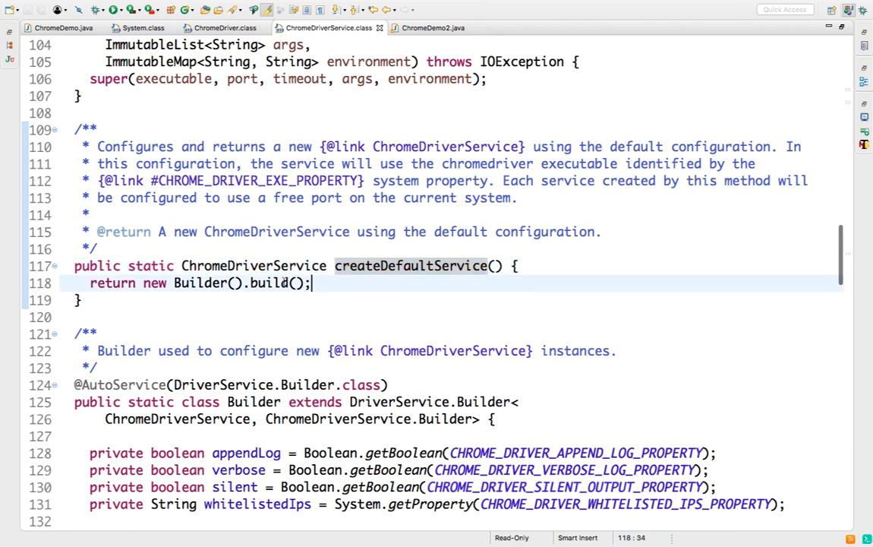
Step: Locate the CHROME_DRIVER_SILENT_OUTPUT_PROPERTY constant and select its value "webdriver.chrome.silentOutput"
click(296, 283)
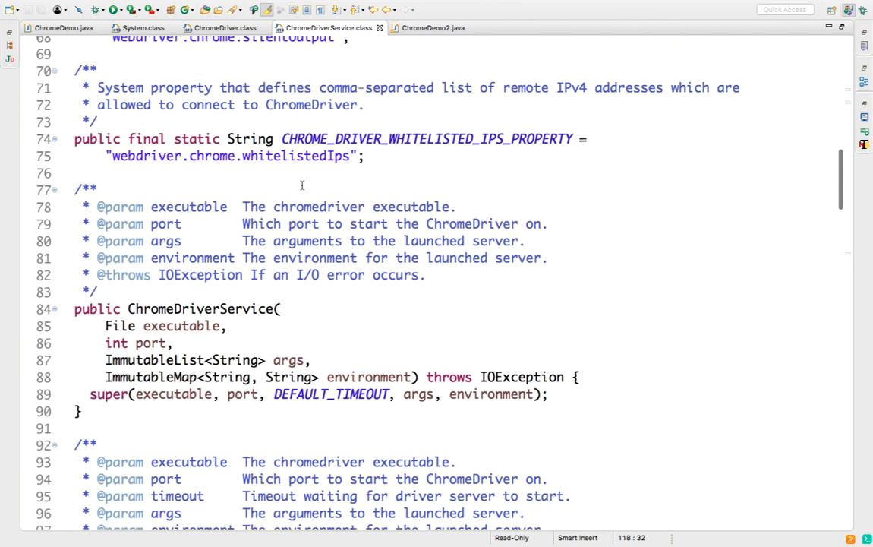
scroll(up, 3)
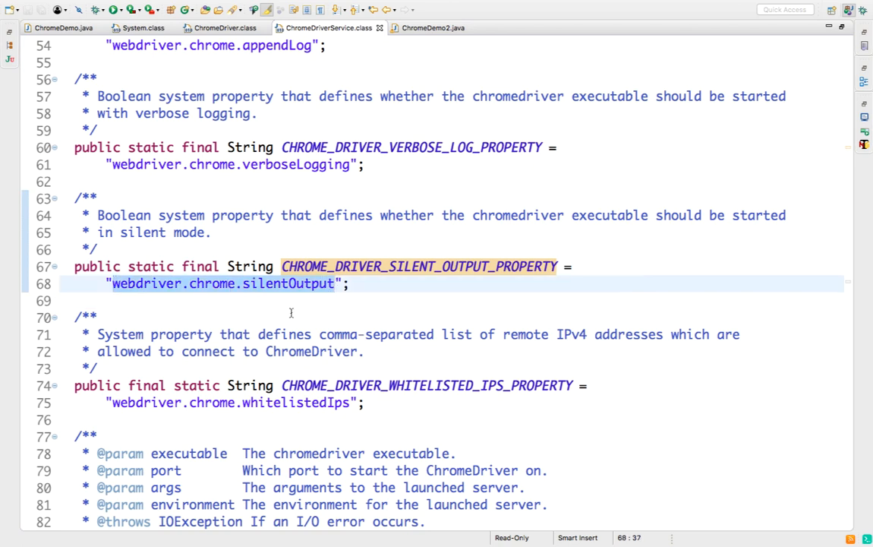
click(336, 285)
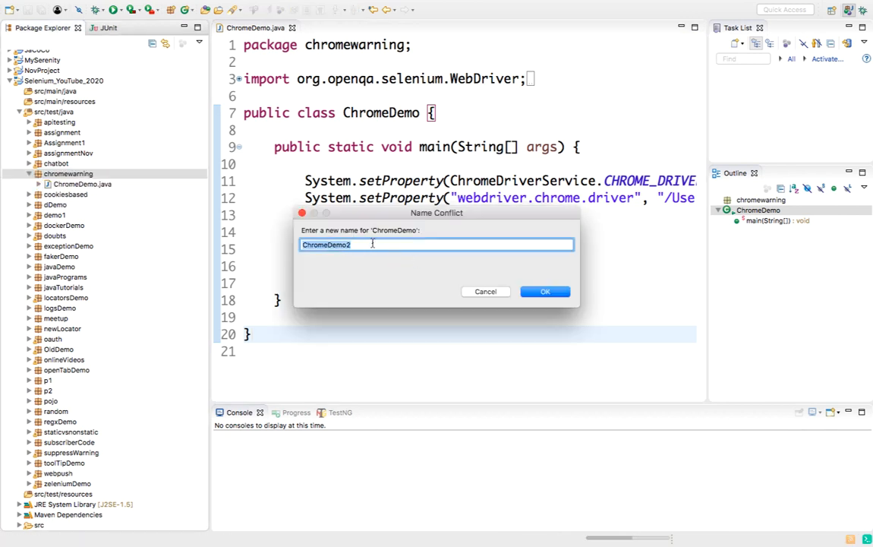
Step: Name the copied class ChromeDemoWithoutWarning, confirm, and open the new file
text(ChromeDemoWithoutWarn)
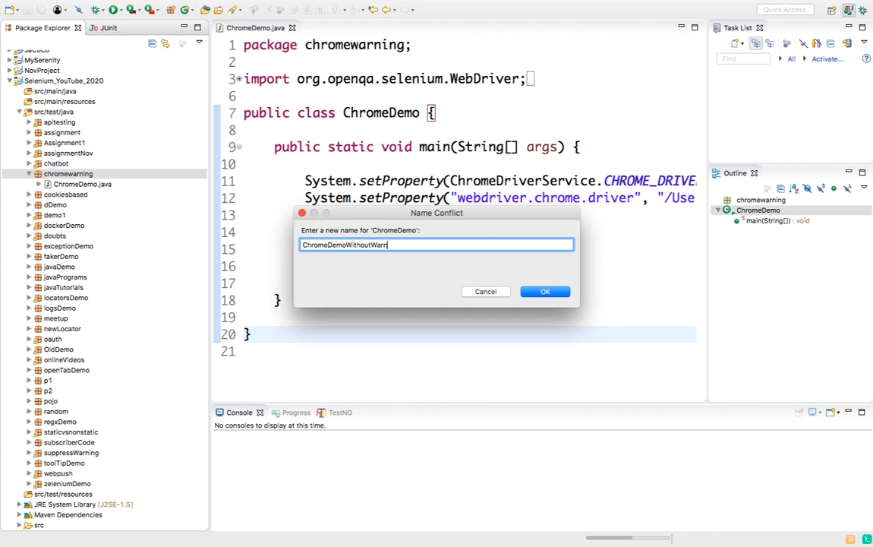
click(545, 291)
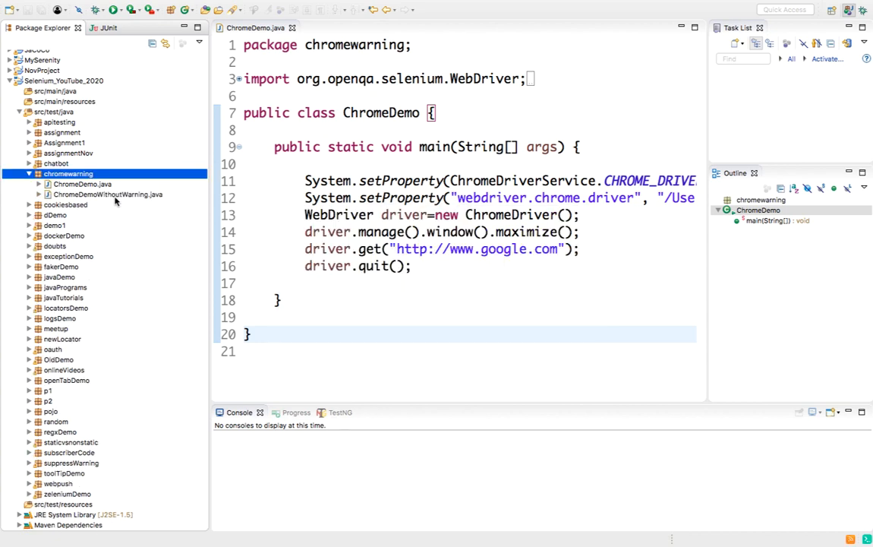
double_click(106, 195)
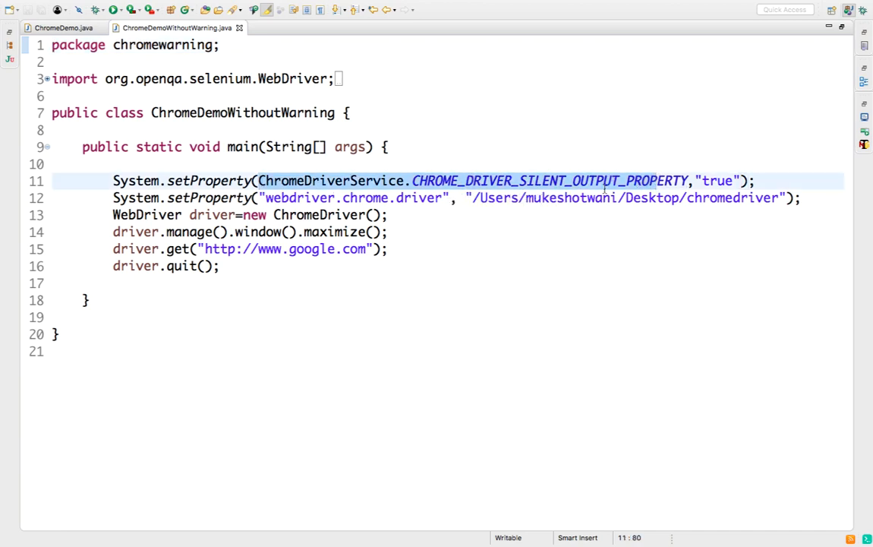
Step: Replace the ChromeDriverService constant with the literal key "webdriver.chrome.silentOutput" in the first setProperty call
click(549, 179)
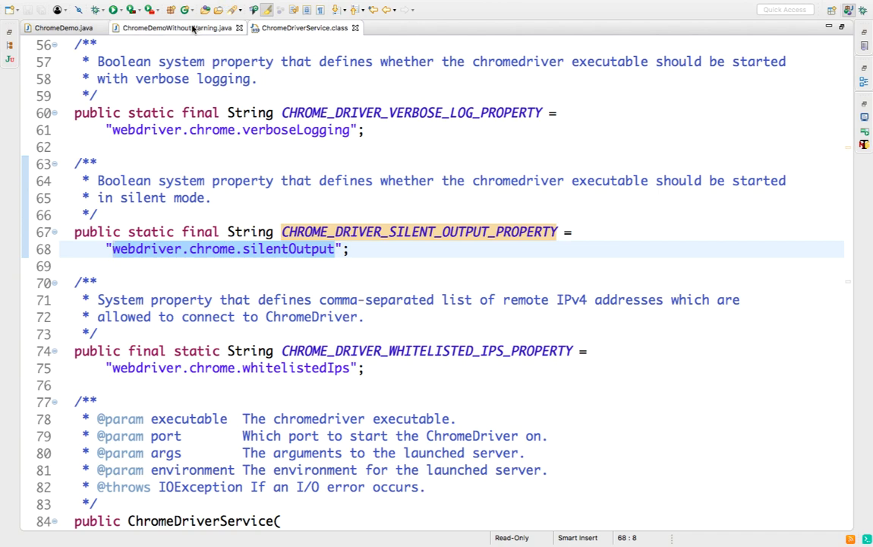
click(174, 28)
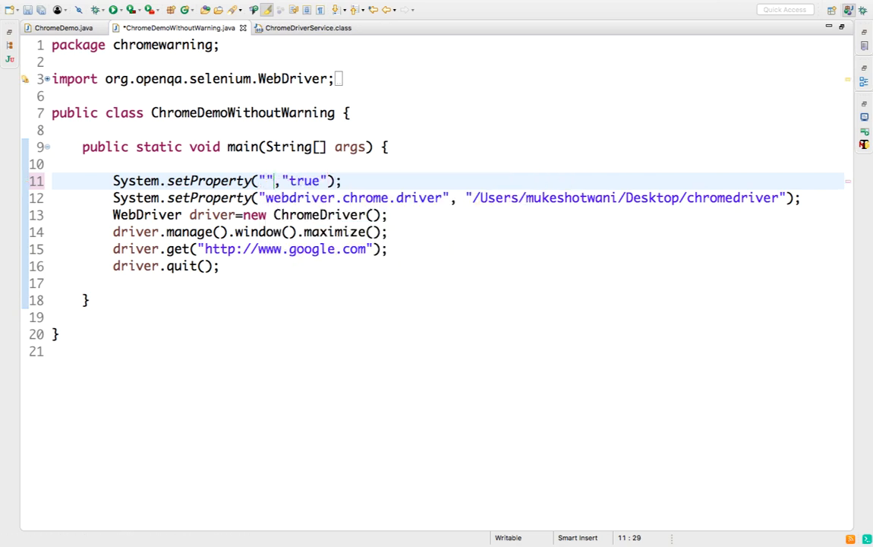
text(webdriver.chrome.silentOutput)
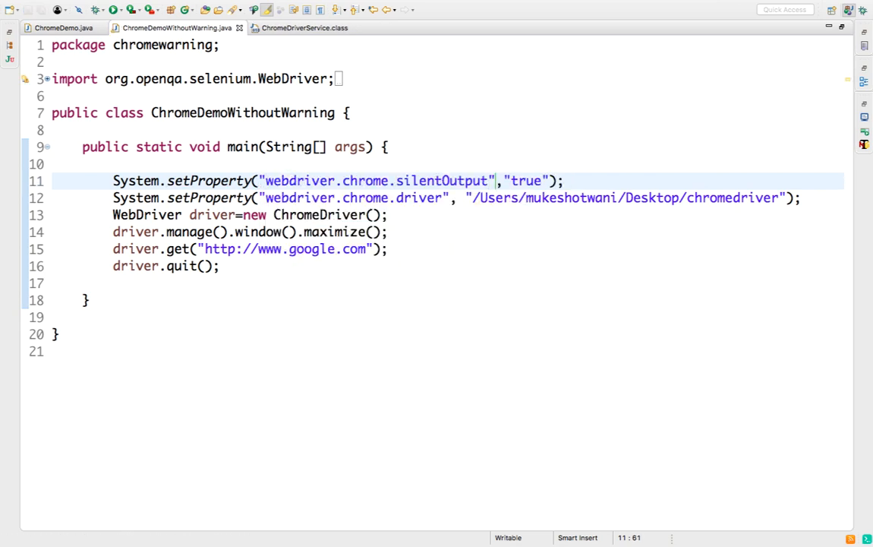
right_click(304, 181)
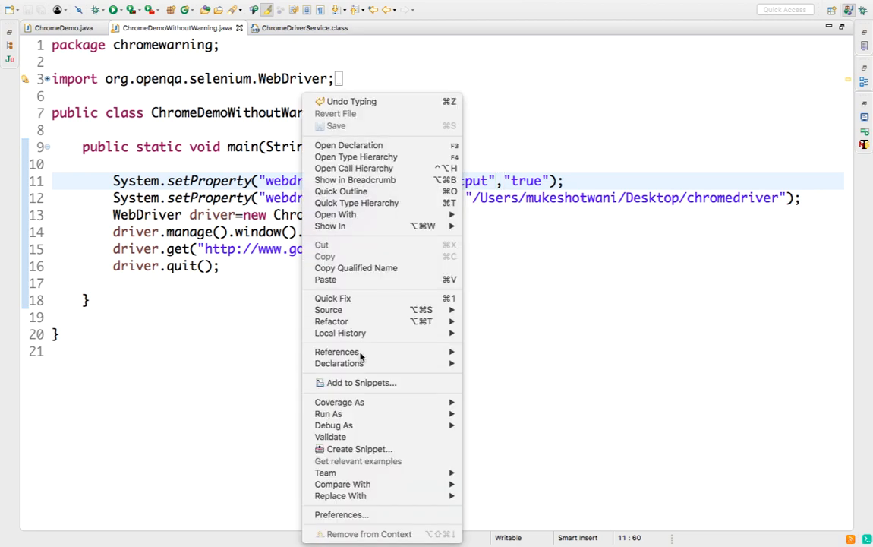
mouse_move(328, 413)
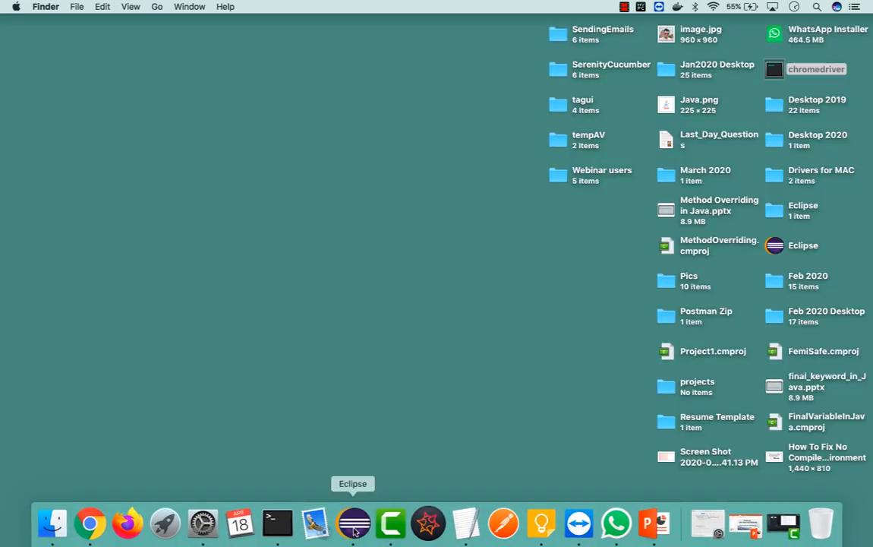
Step: Bring Eclipse back to the front from the Dock, showing ChromeDemoWithoutWarning.java
click(353, 522)
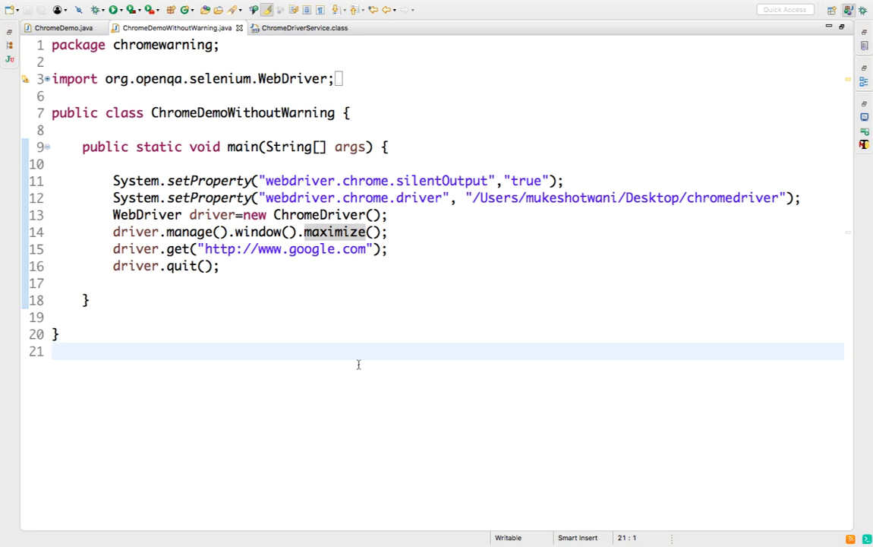
click(52, 351)
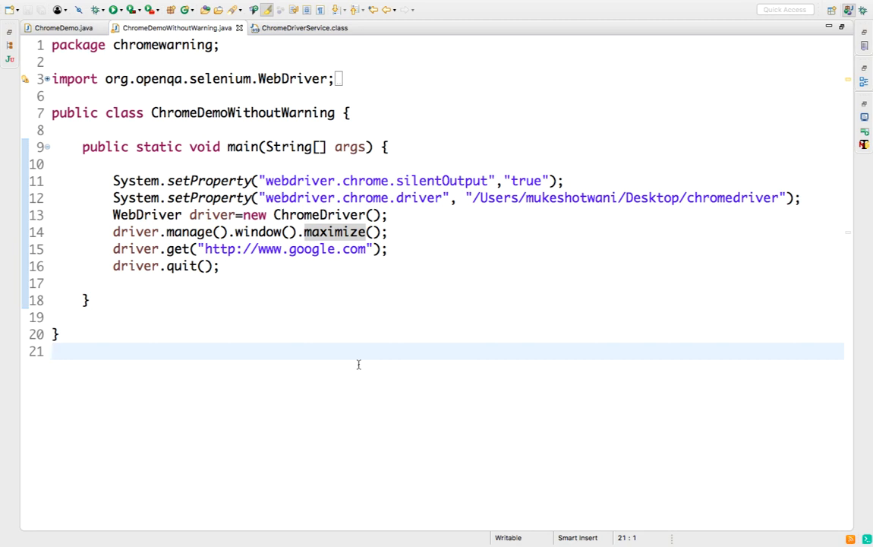
click(52, 351)
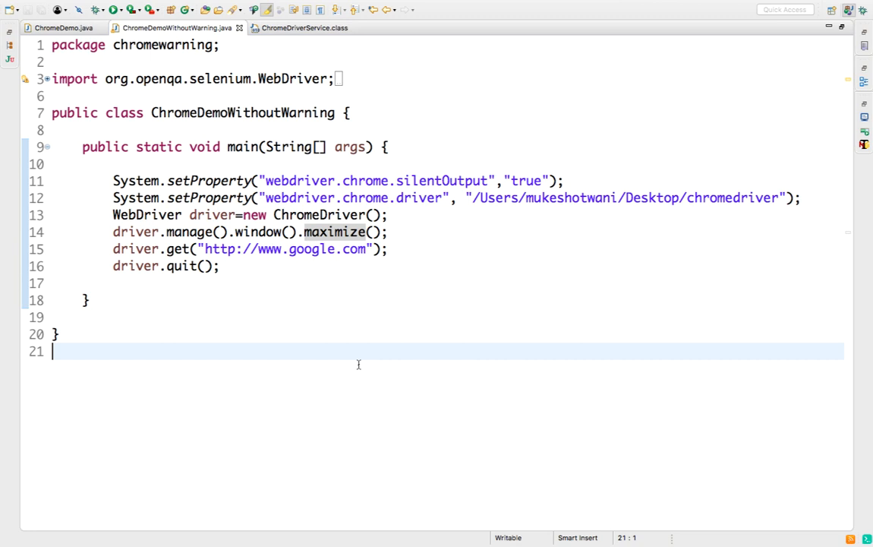